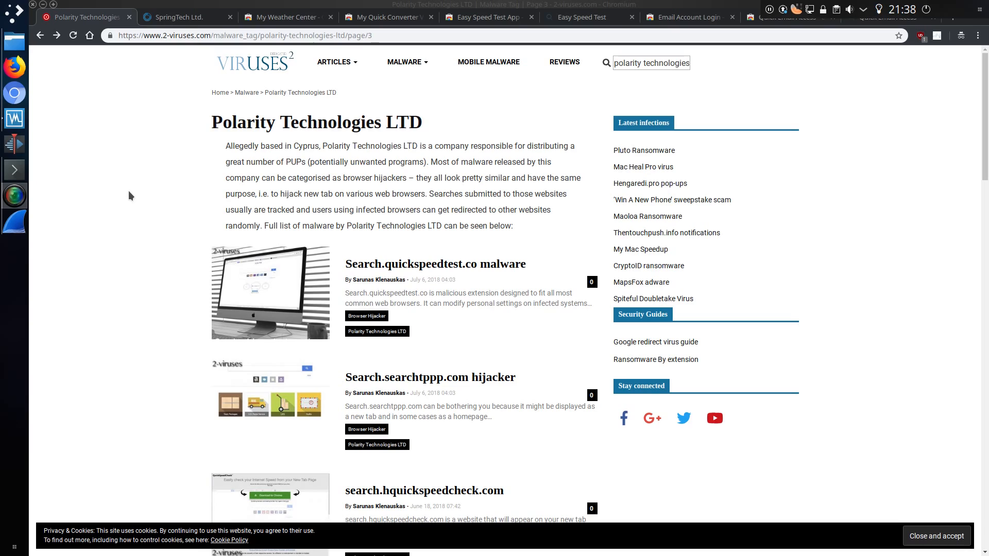
{"action": "mouse_move", "coordinate": [232, 194]}
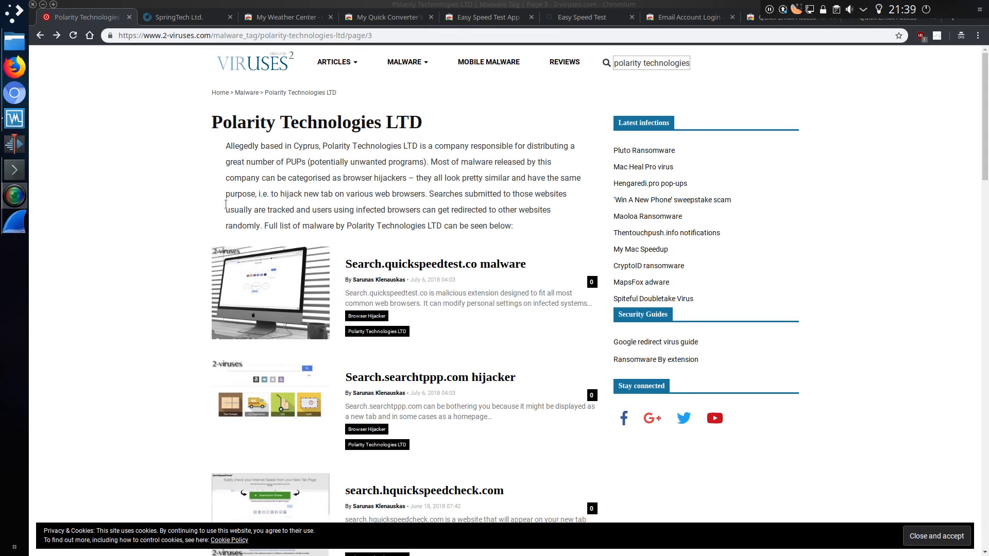
{"action": "mouse_move", "coordinate": [217, 213]}
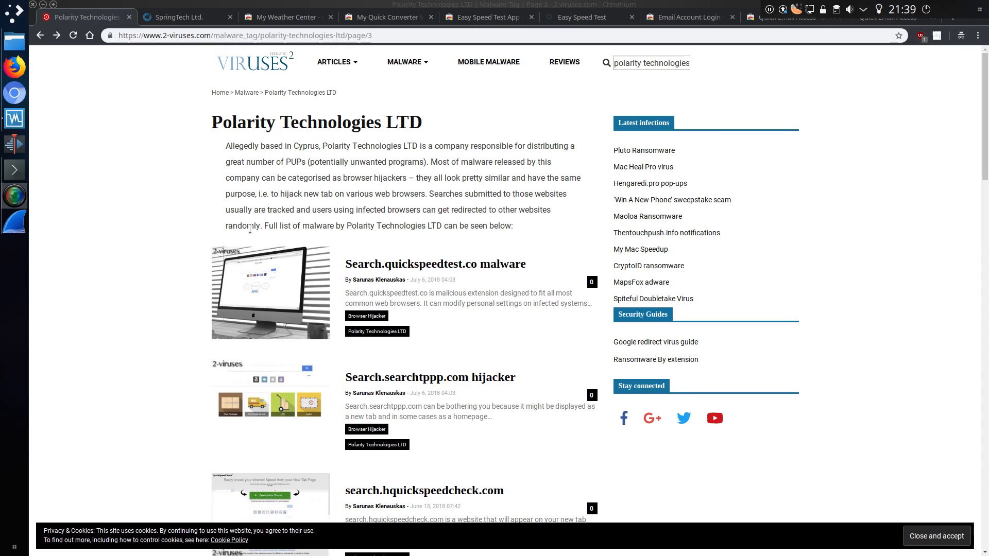
Scroll the Polarity Technologies LTD tag page down and back up to the search box.
{"action": "scroll", "scroll_direction": "down", "scroll_amount": 3}
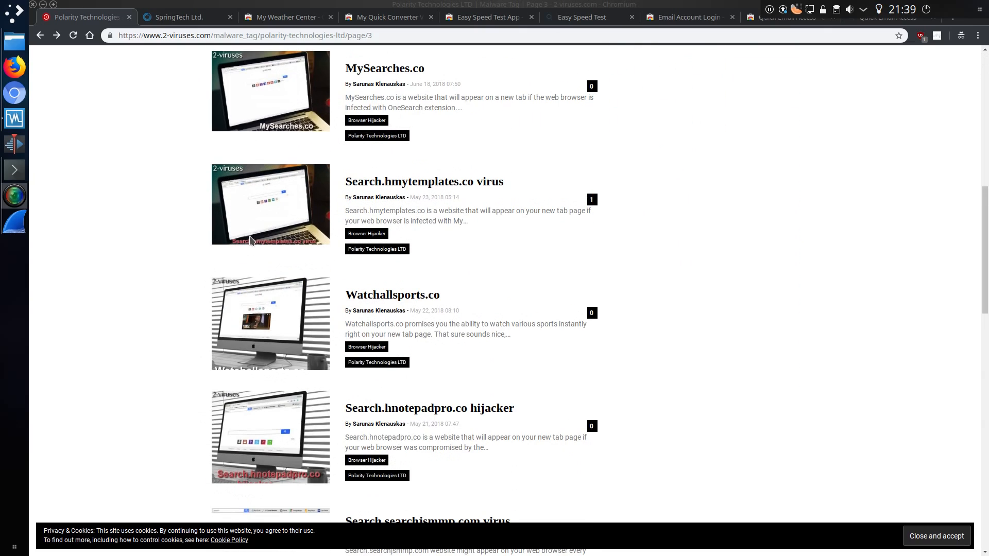
{"action": "scroll", "scroll_direction": "up", "scroll_amount": 3}
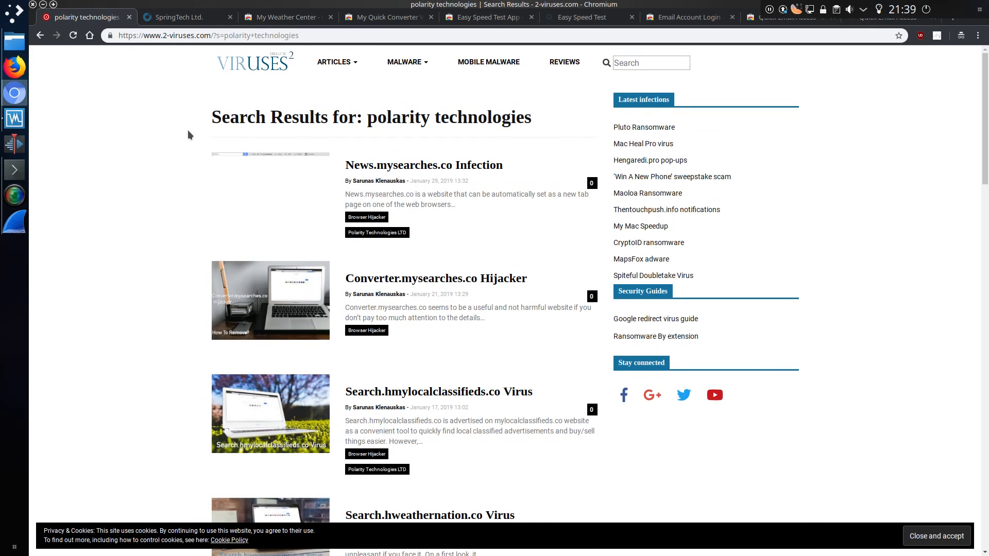
{"action": "mouse_move", "coordinate": [268, 219]}
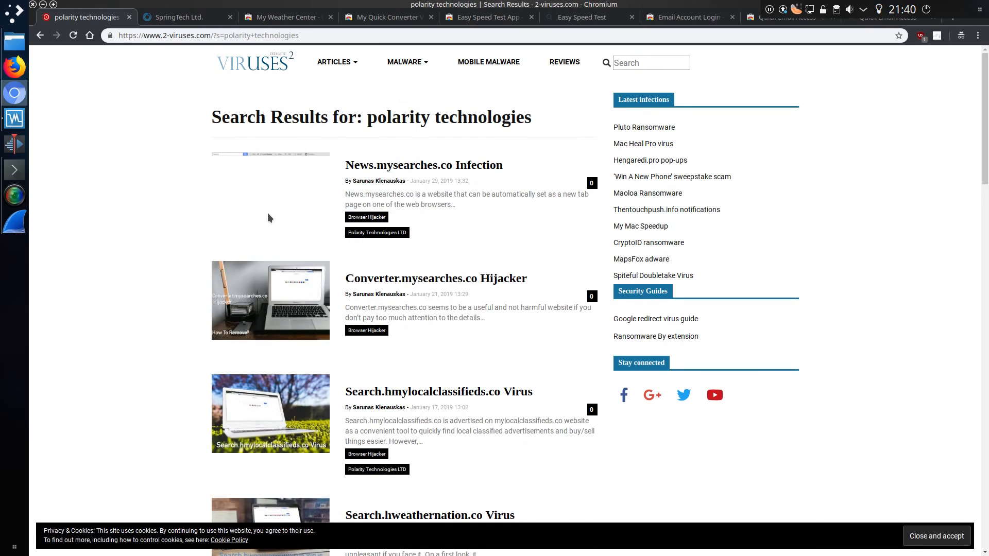
Scroll through the first results page and move on to page 2 via Older posts.
{"action": "scroll", "scroll_direction": "down", "scroll_amount": 3}
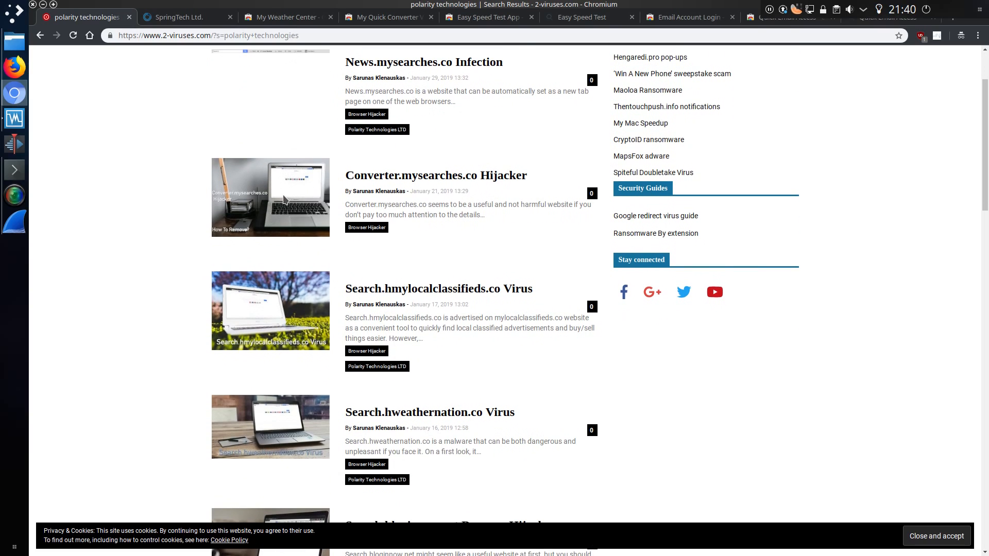
{"action": "scroll", "scroll_direction": "down", "scroll_amount": 3}
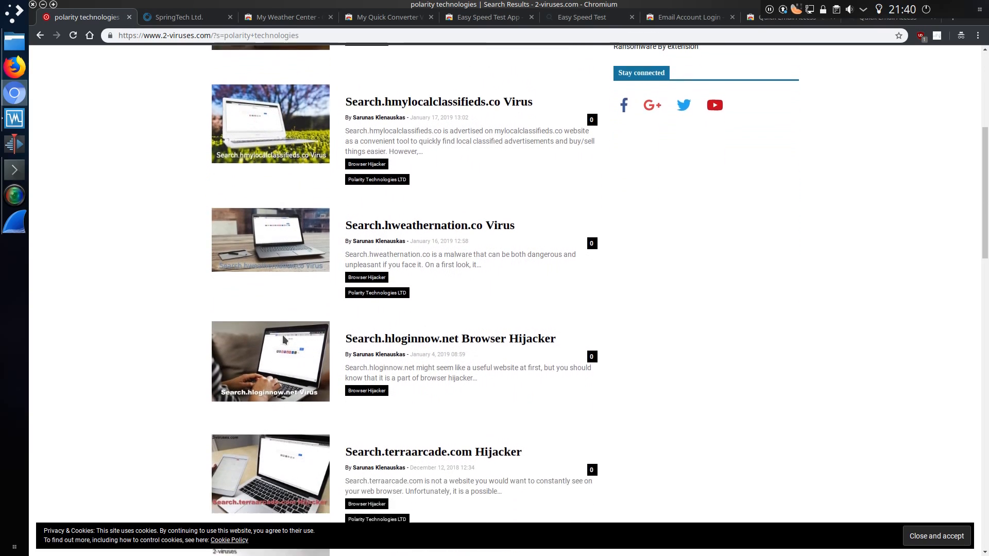
{"action": "scroll", "scroll_direction": "down", "scroll_amount": 3}
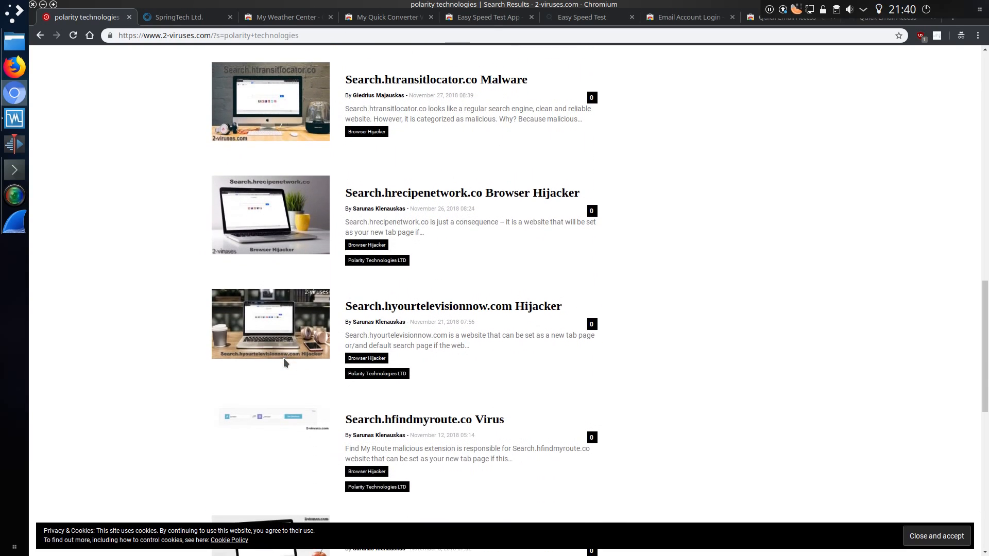
{"action": "scroll", "scroll_direction": "down", "scroll_amount": 3}
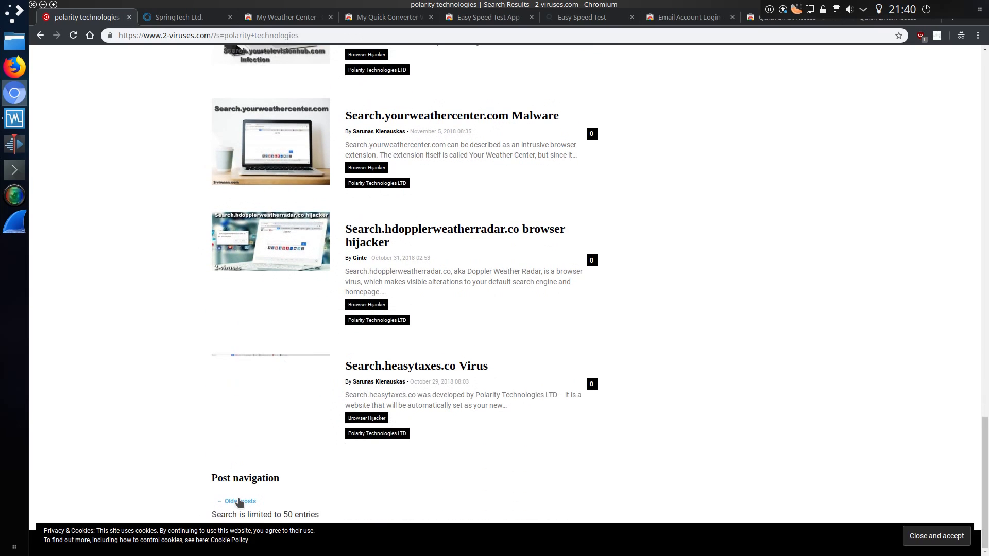
{"action": "left_click", "coordinate": [240, 502]}
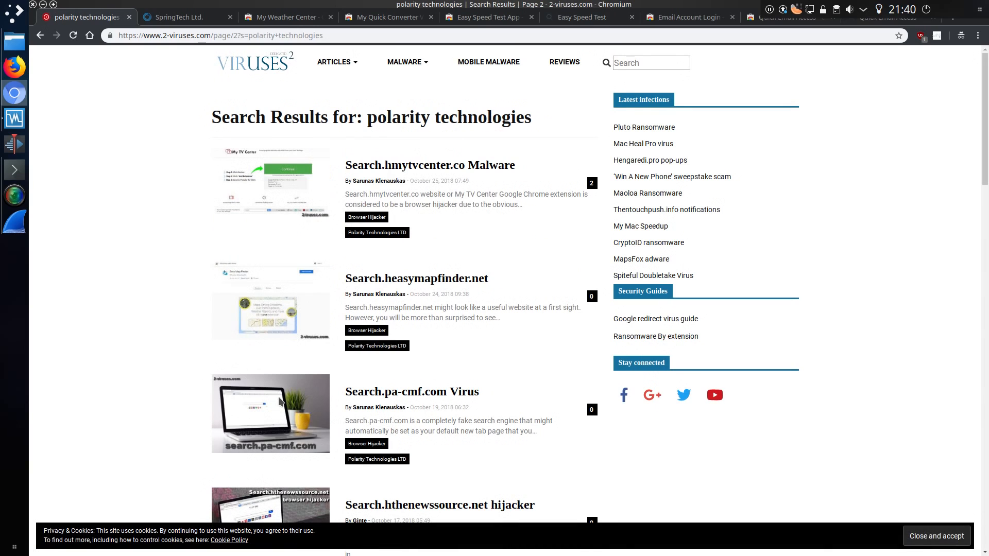
Scroll page 2 and continue to page 3 of the hijacker article results.
{"action": "scroll", "scroll_direction": "down", "scroll_amount": 3}
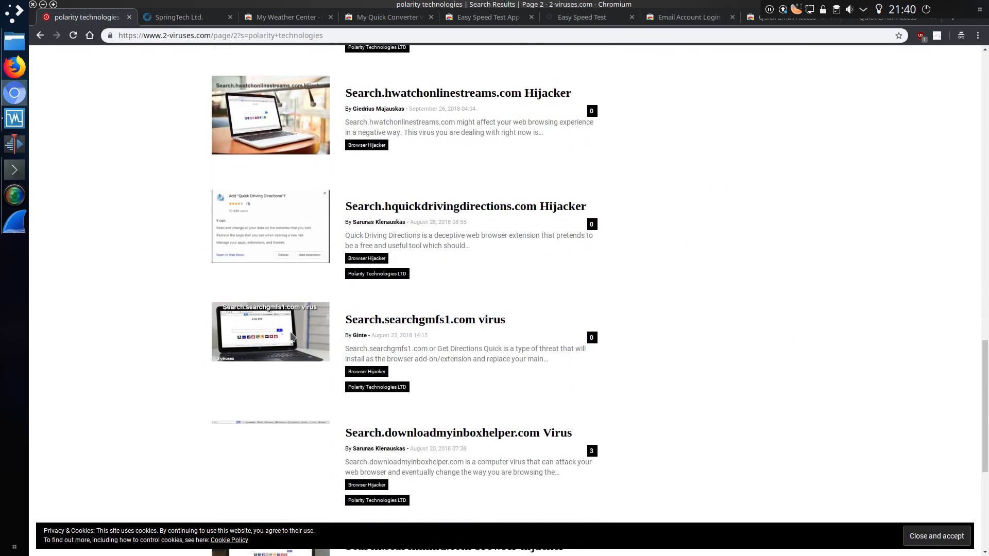
{"action": "scroll", "scroll_direction": "down", "scroll_amount": 3}
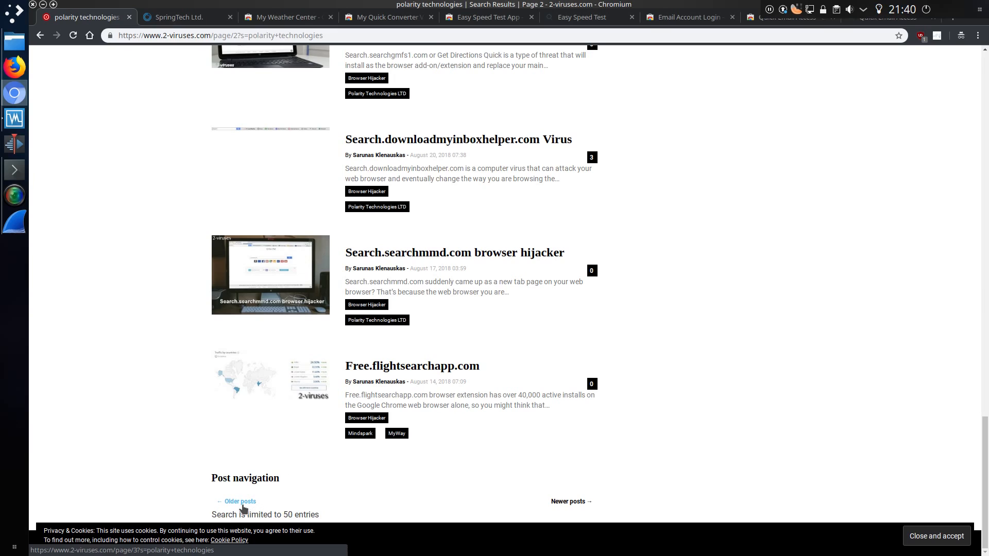
{"action": "left_click", "coordinate": [239, 501]}
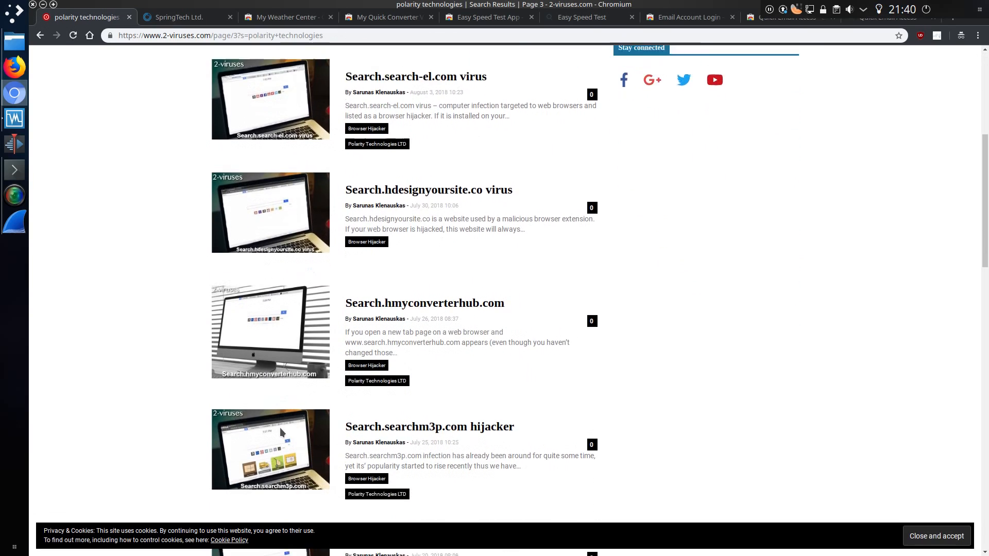
{"action": "scroll", "scroll_direction": "down", "scroll_amount": 3}
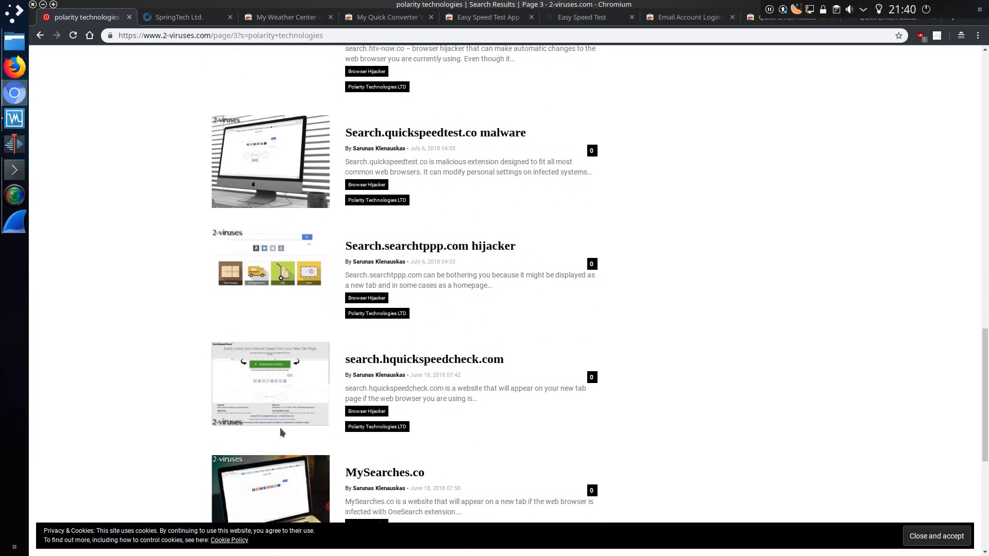
{"action": "scroll", "scroll_direction": "down", "scroll_amount": 3}
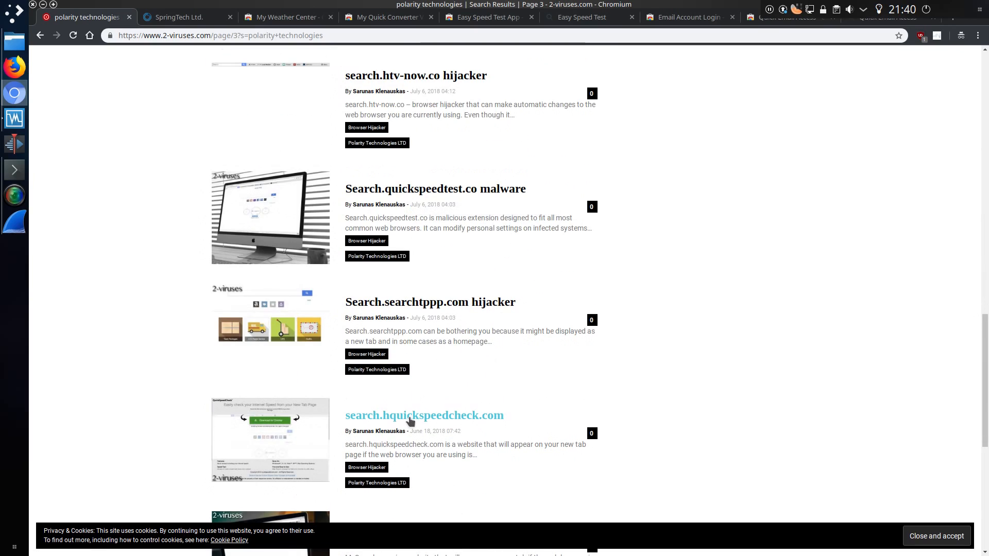
{"action": "mouse_move", "coordinate": [487, 410]}
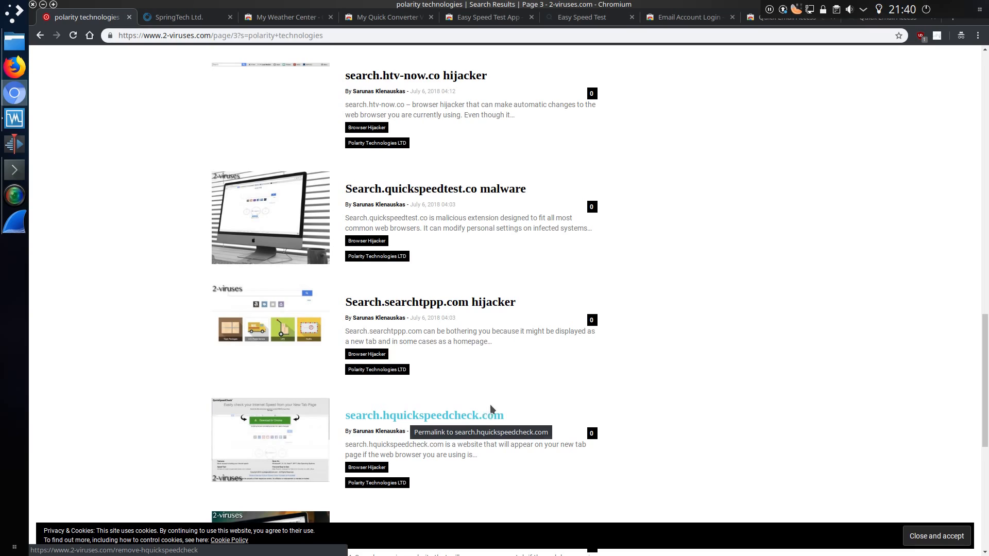
Bring up SpringTech Ltd.'s site and its contact page with the company address.
{"action": "left_click", "coordinate": [179, 18]}
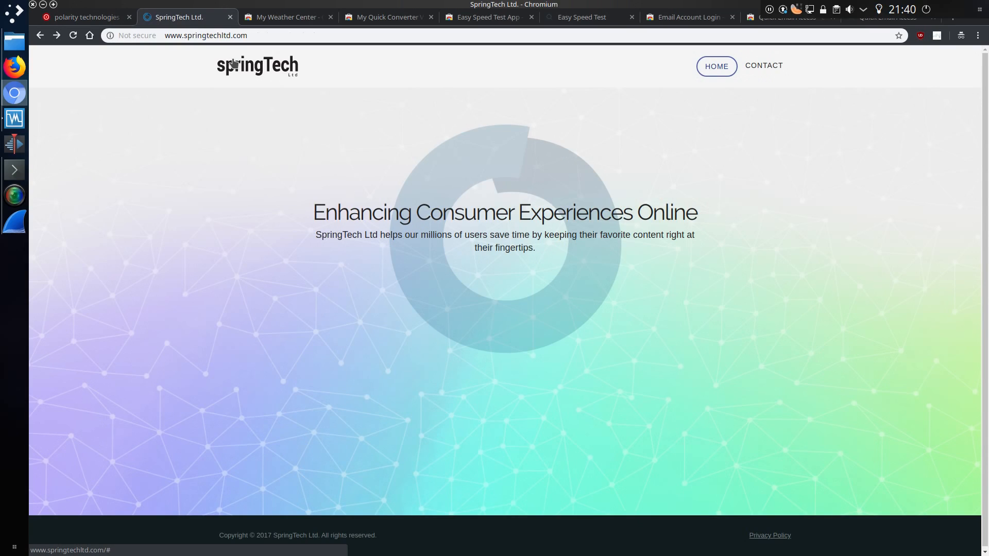
{"action": "left_click", "coordinate": [765, 66]}
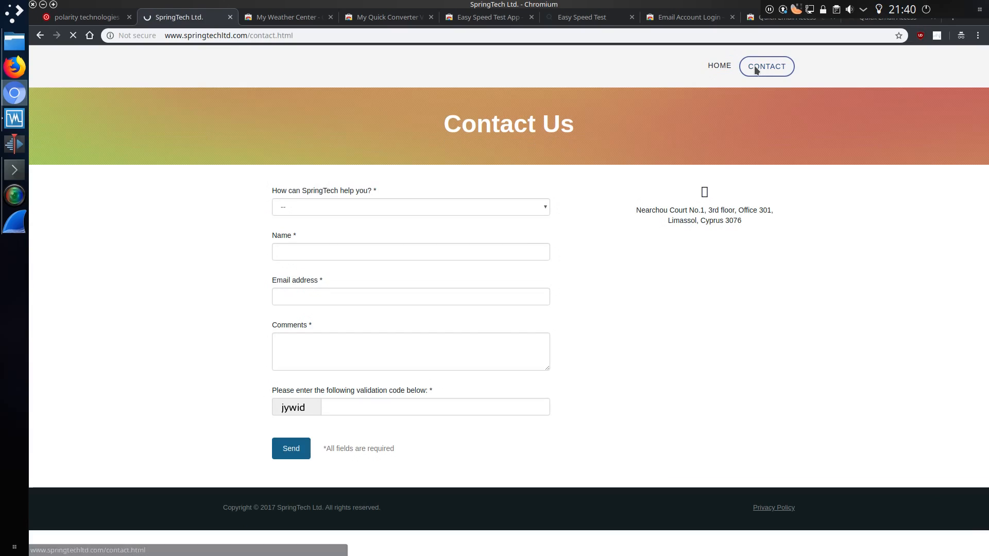
Review the weathercenter.co Weather Nation page, then show My Quick Converter's store listing.
{"action": "left_click", "coordinate": [412, 208]}
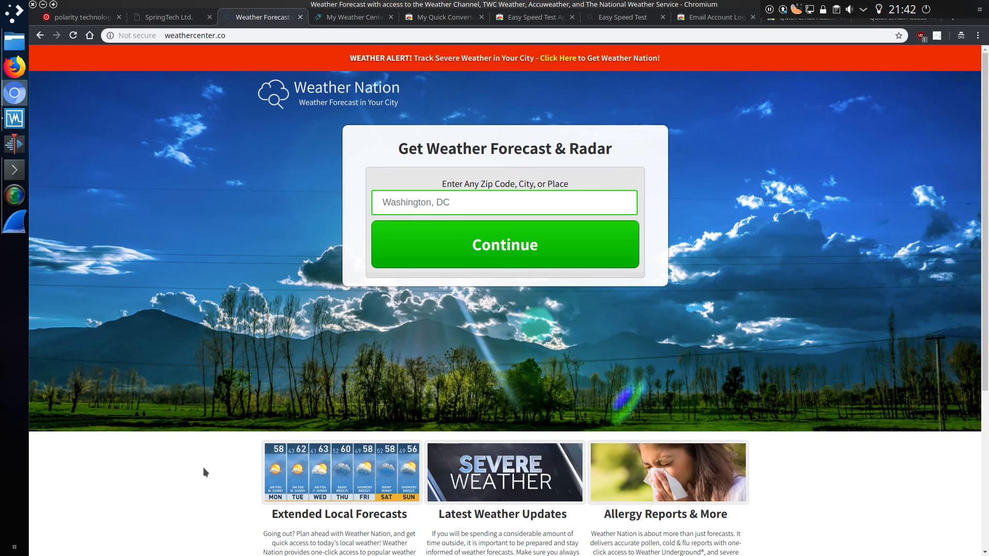
{"action": "scroll", "scroll_direction": "down", "scroll_amount": 3}
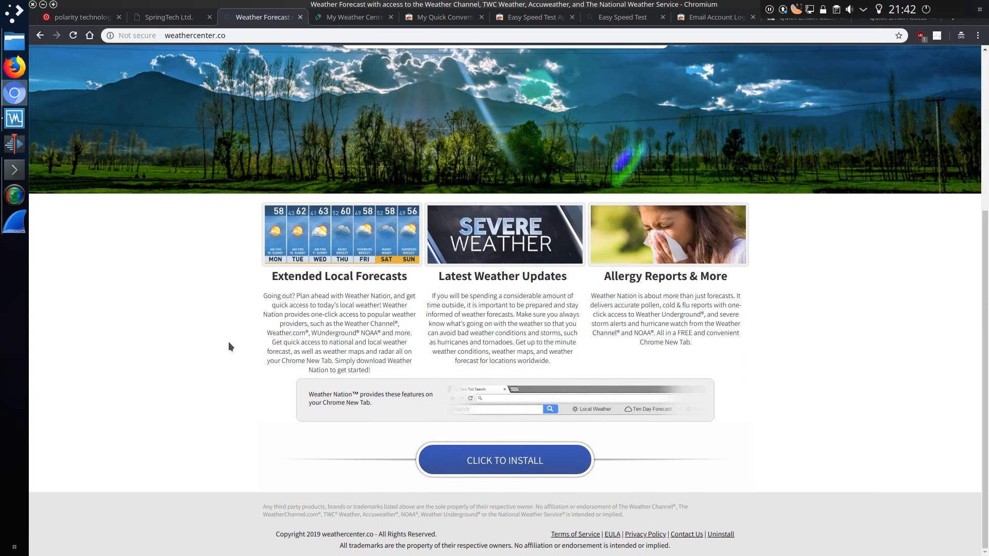
{"action": "left_click", "coordinate": [351, 18]}
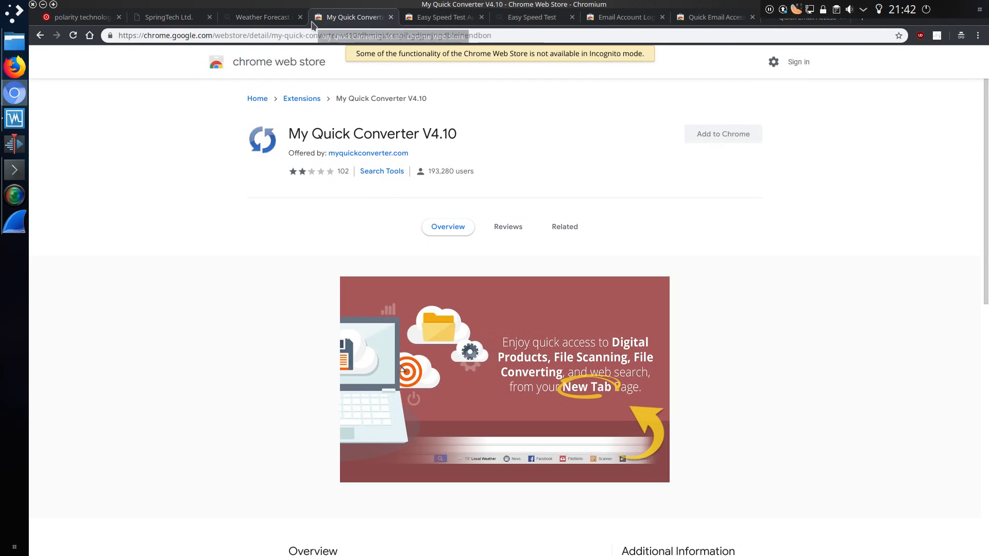
Reach My Quick Converter's developer Privacy Policy, which leads to Polarity Technologies.
{"action": "scroll", "scroll_direction": "down", "scroll_amount": 3}
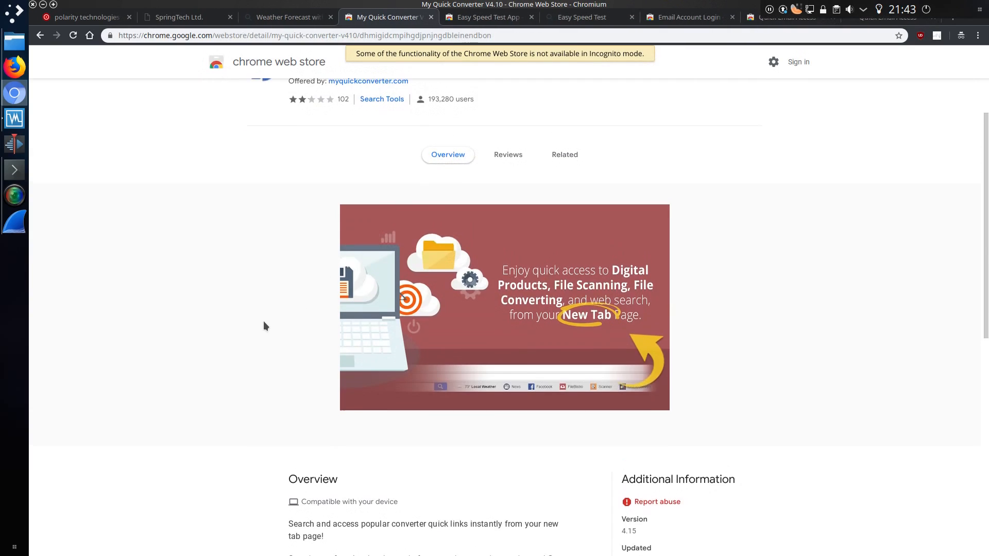
{"action": "scroll", "scroll_direction": "down", "scroll_amount": 3}
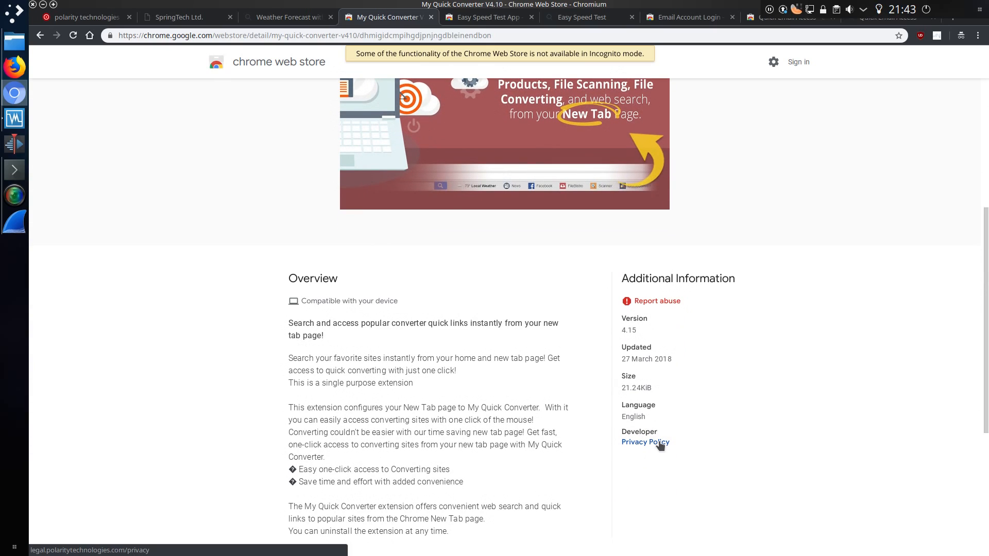
{"action": "left_click", "coordinate": [645, 442]}
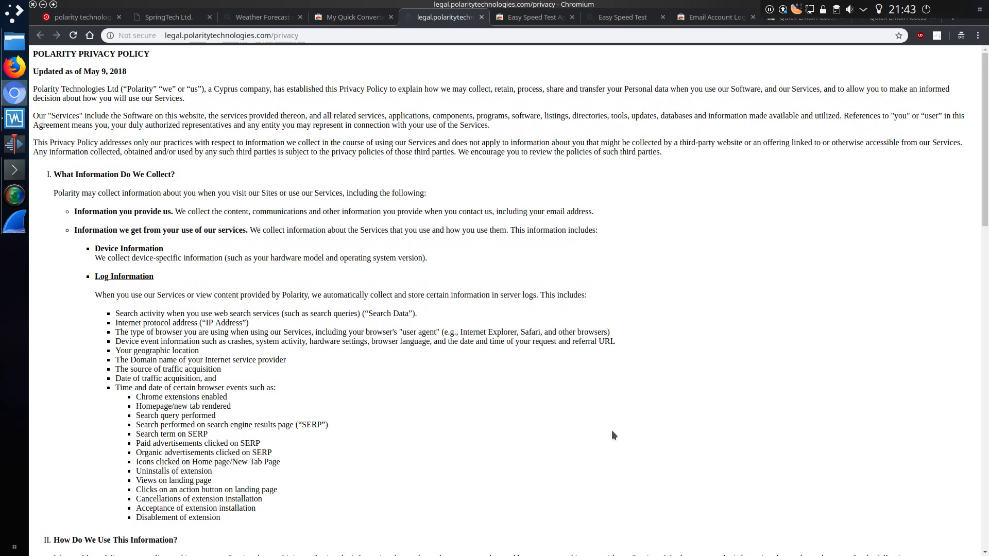
{"action": "left_click", "coordinate": [232, 35]}
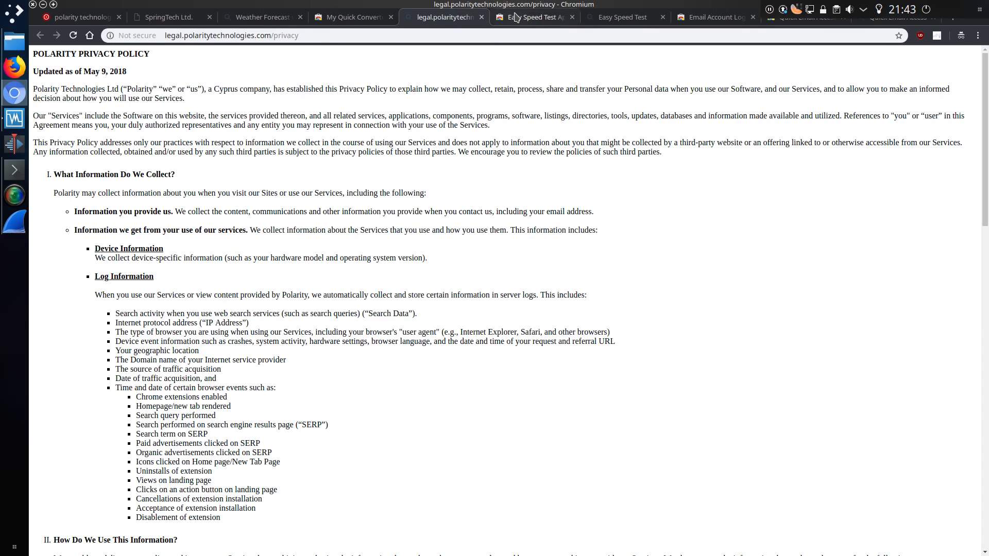
{"action": "left_click", "coordinate": [531, 17]}
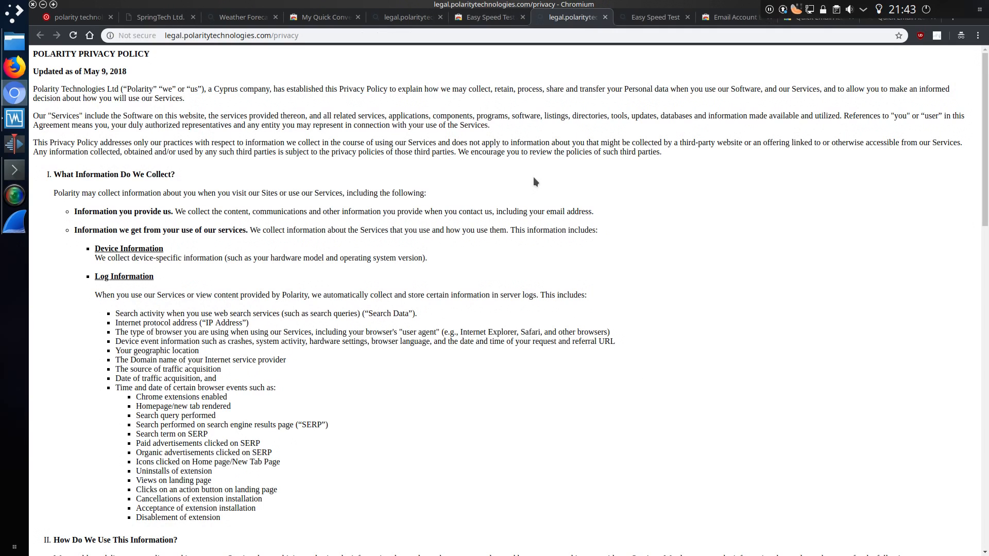
Show Easy Speed Test's footer Privacy Policy is also Polarity's, then bring up Email Account Login's listing.
{"action": "left_click", "coordinate": [654, 17]}
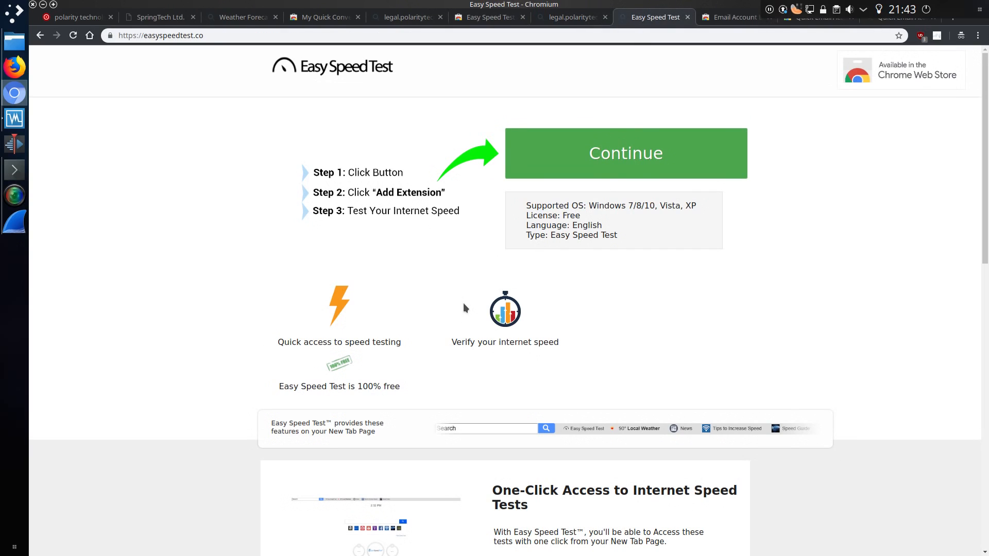
{"action": "scroll", "scroll_direction": "down", "scroll_amount": 3}
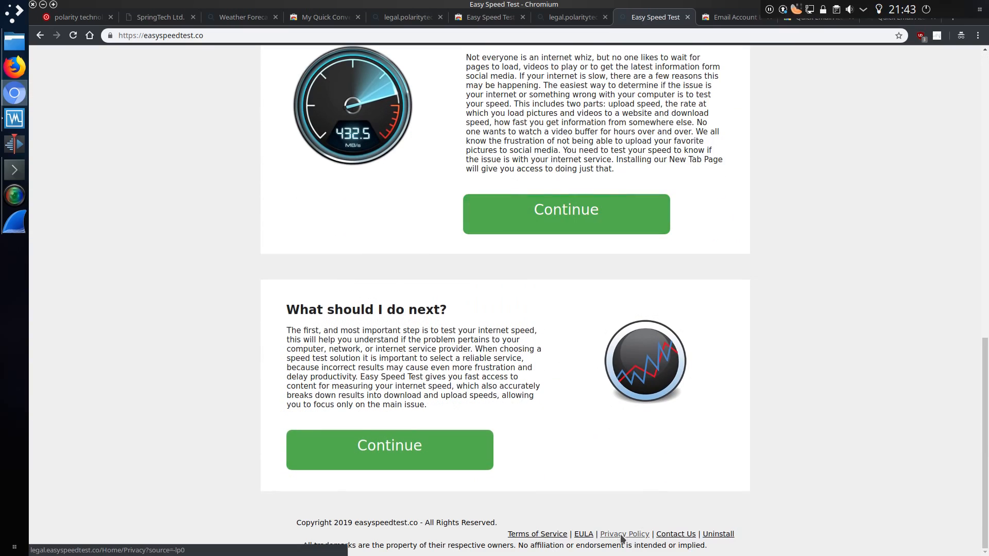
{"action": "left_click", "coordinate": [625, 533]}
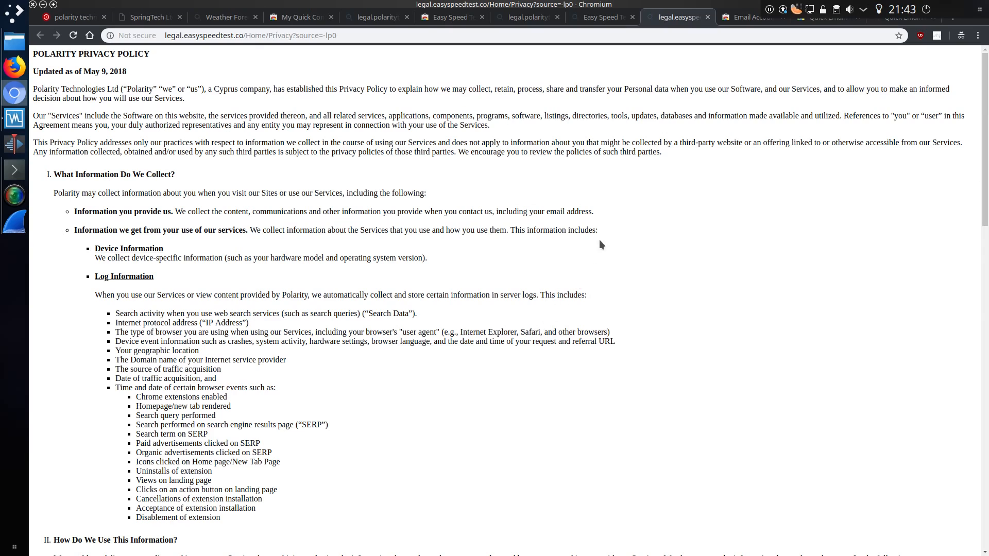
{"action": "left_click", "coordinate": [751, 17]}
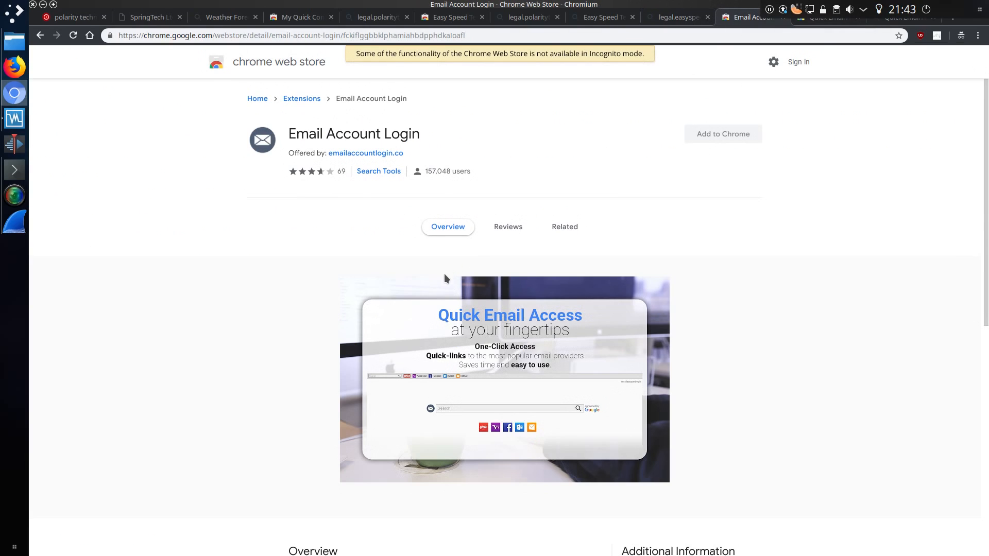
{"action": "mouse_move", "coordinate": [391, 155]}
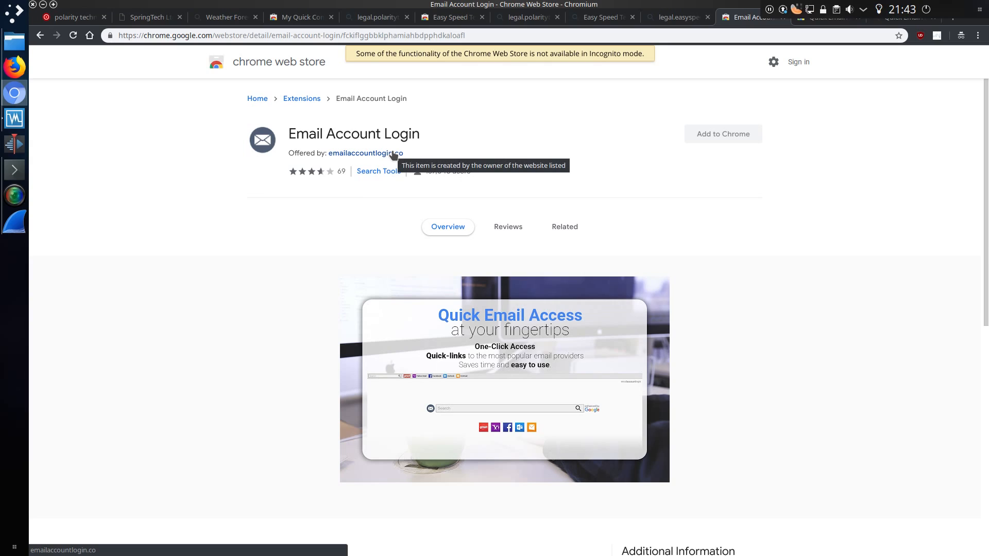
Scroll Quick Email Access's listing to its Overview, Polarity terms and Additional Information.
{"action": "scroll", "scroll_direction": "down", "scroll_amount": 3}
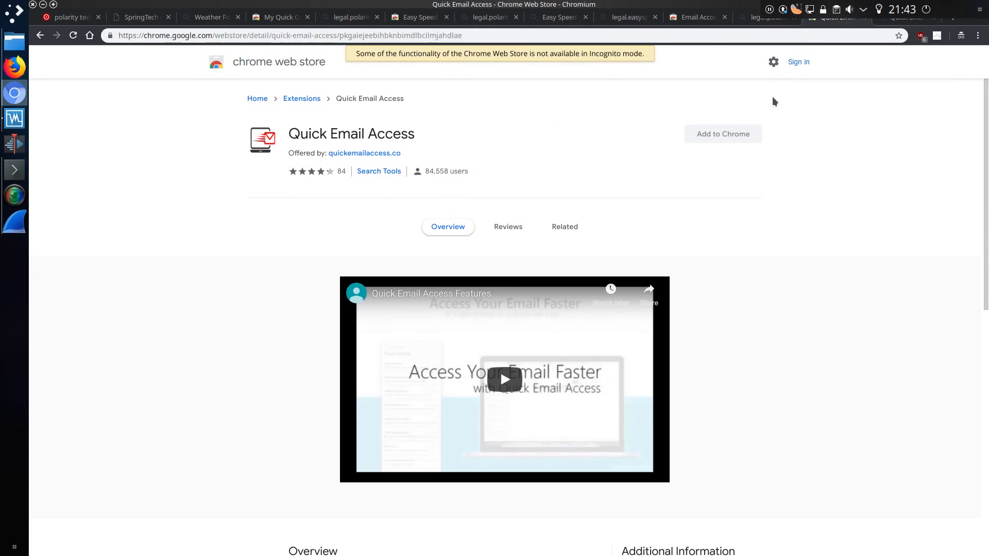
{"action": "scroll", "scroll_direction": "down", "scroll_amount": 3}
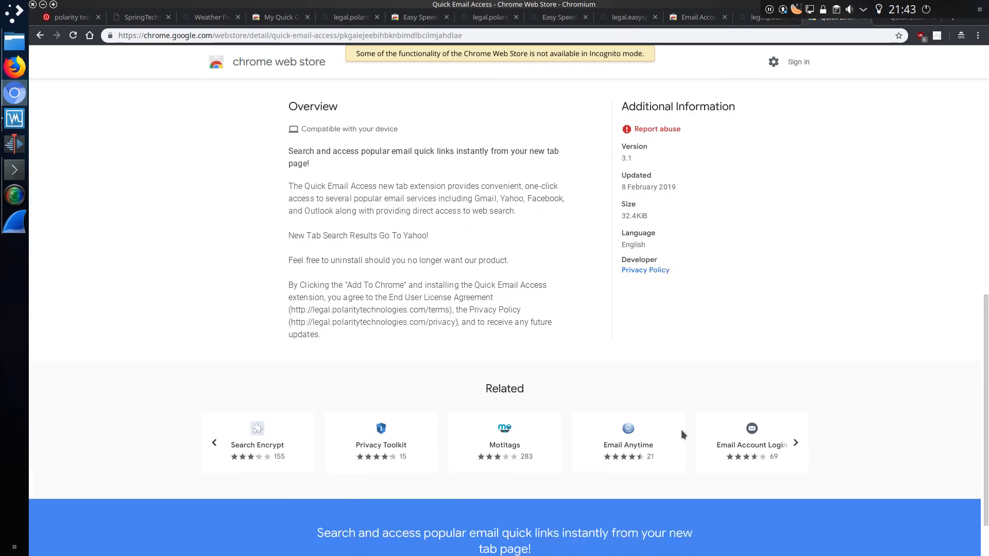
{"action": "left_click", "coordinate": [645, 270]}
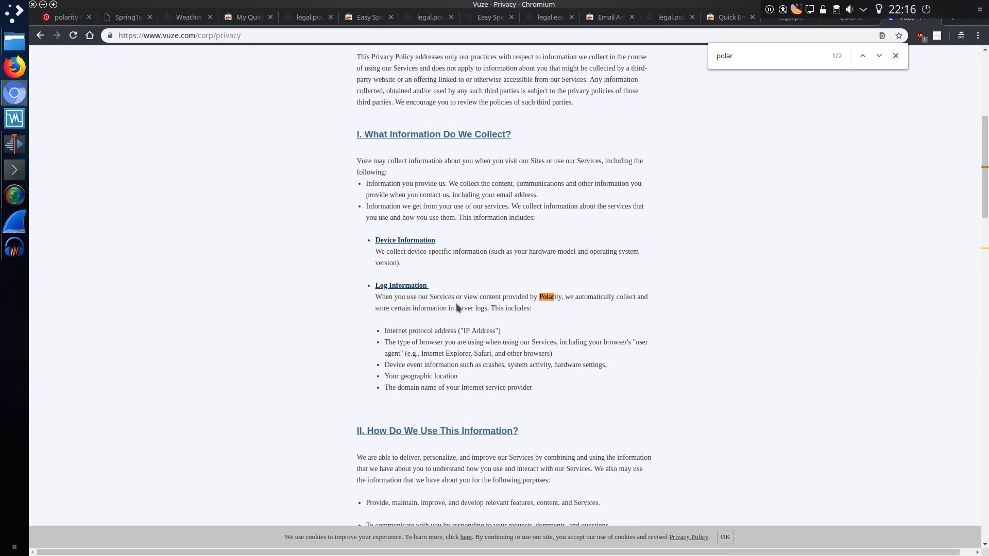
{"action": "mouse_move", "coordinate": [598, 295]}
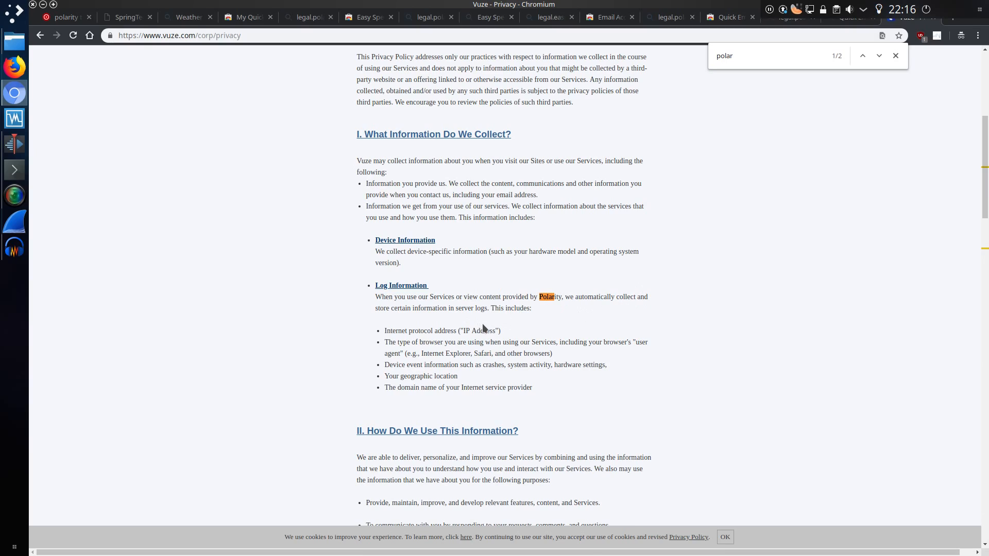
{"action": "mouse_move", "coordinate": [503, 331]}
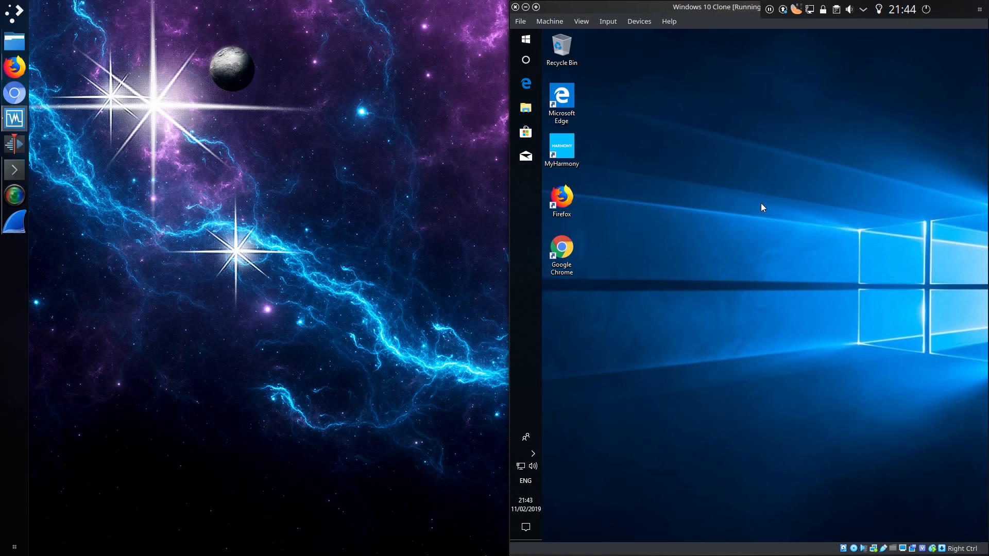
{"action": "mouse_move", "coordinate": [753, 210]}
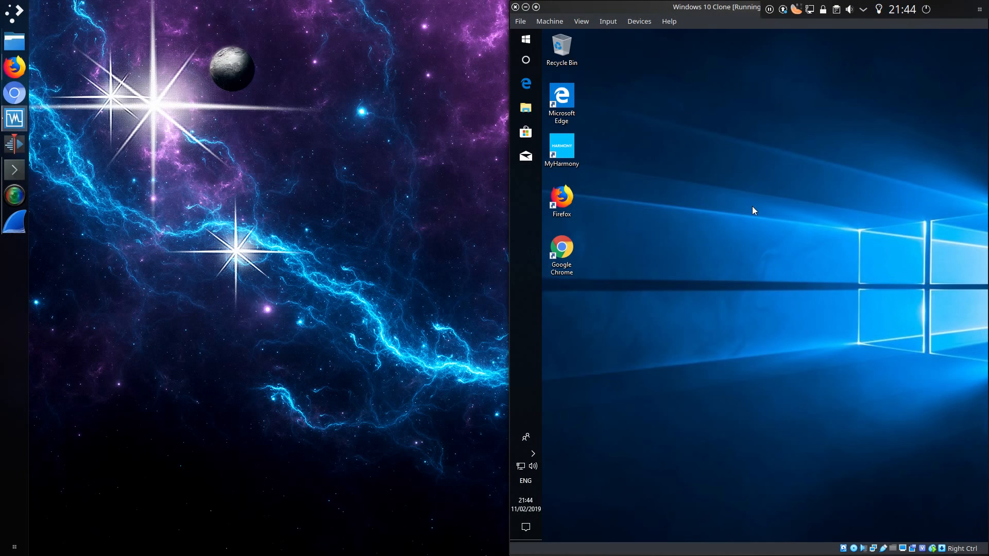
In the Windows 10 VM's Edge on weathercenter.co, start the weather add-on's Free Download.
{"action": "left_click", "coordinate": [13, 66]}
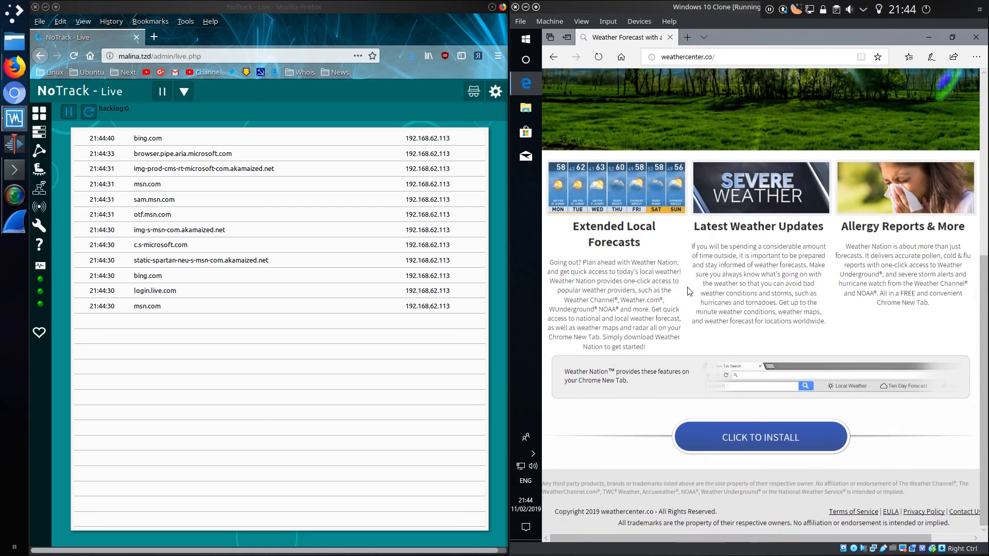
{"action": "left_click", "coordinate": [760, 437]}
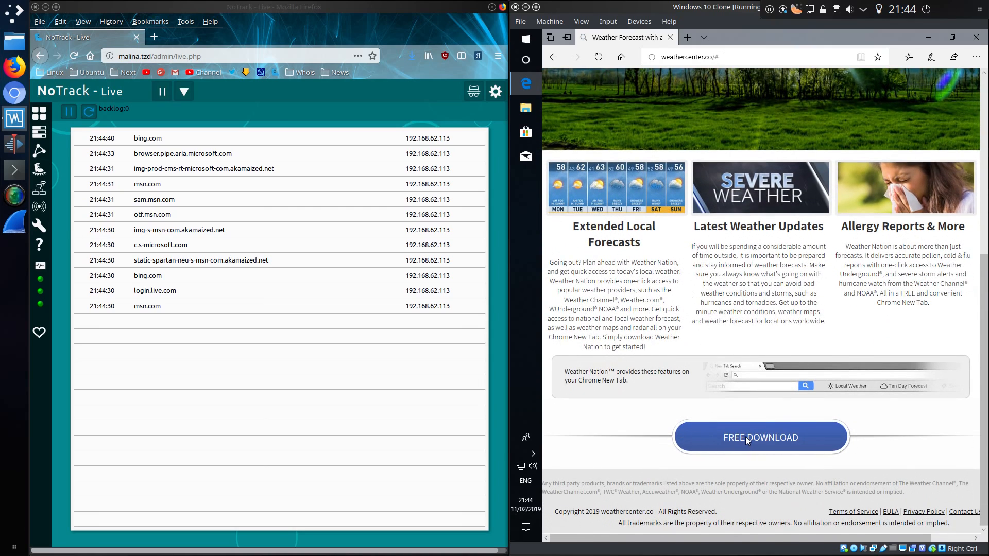
{"action": "left_click", "coordinate": [760, 437]}
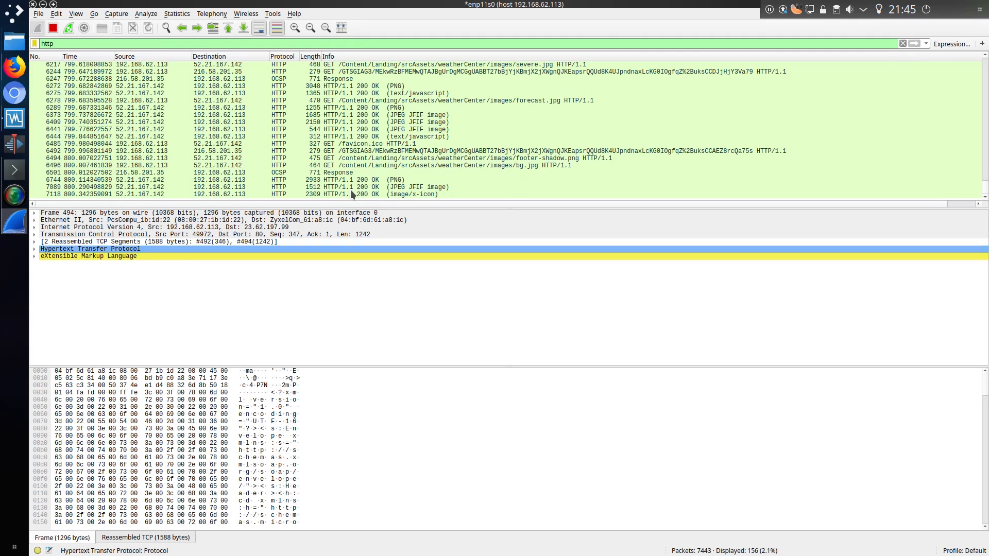
{"action": "mouse_move", "coordinate": [356, 195]}
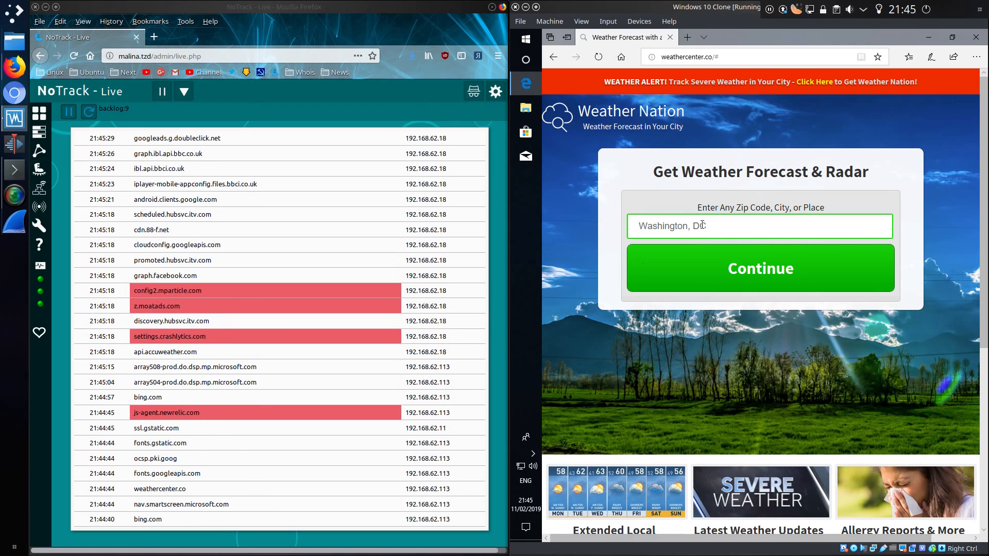
Enter 'new york ny' as the city and accept the Weather Nation search bar offer.
{"action": "type", "text": "new york ny"}
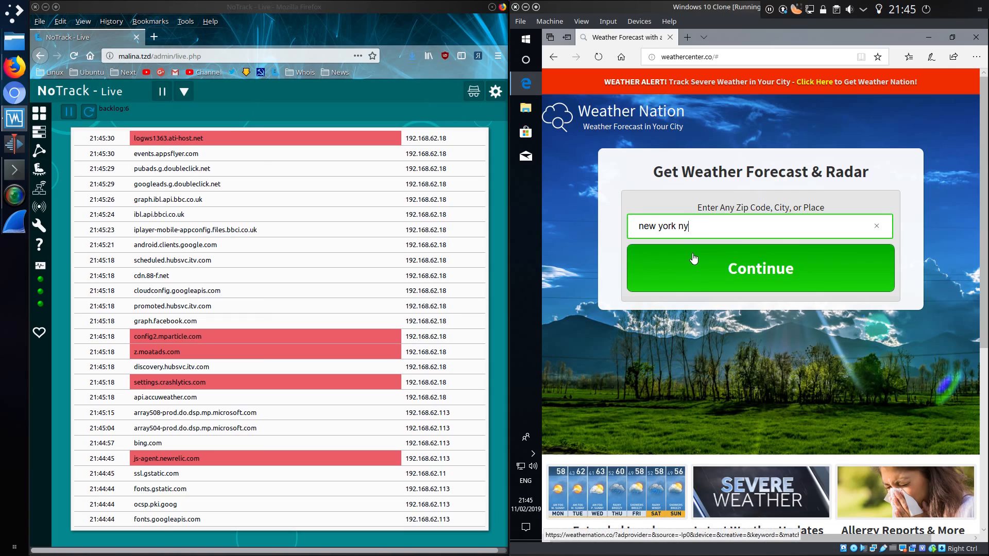
{"action": "left_click", "coordinate": [760, 268]}
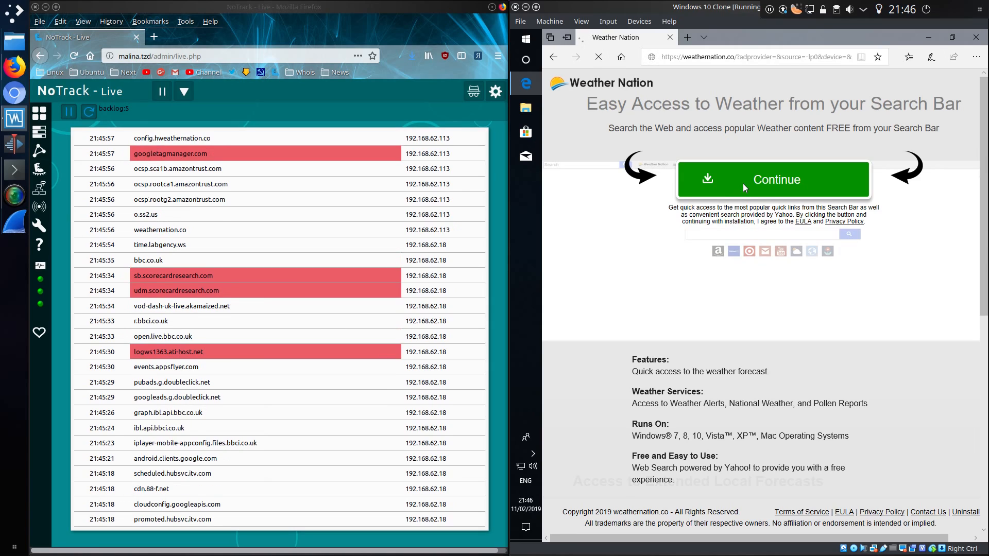
{"action": "left_click", "coordinate": [775, 179]}
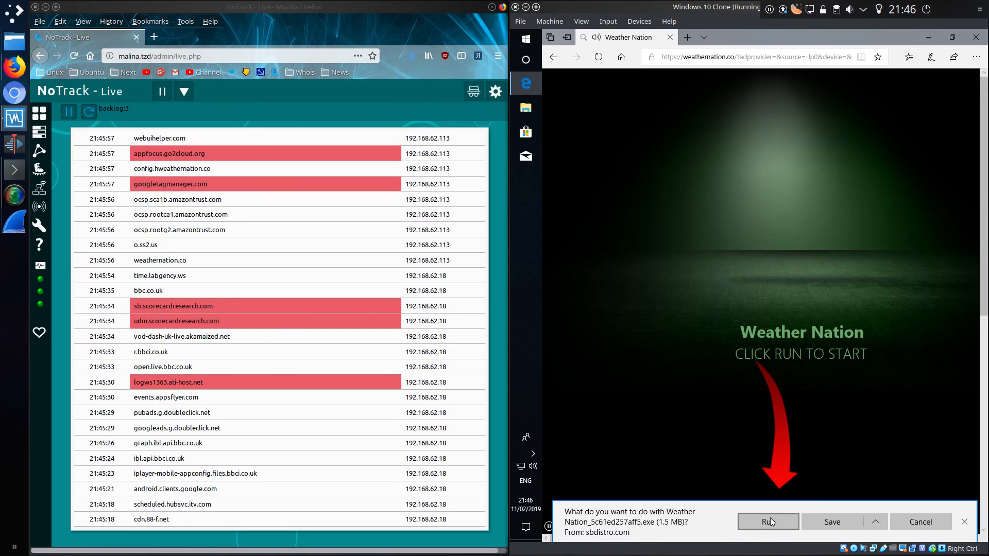
Run the downloaded Weather Nation installer and confirm the SpringTech security warning.
{"action": "left_click", "coordinate": [768, 522]}
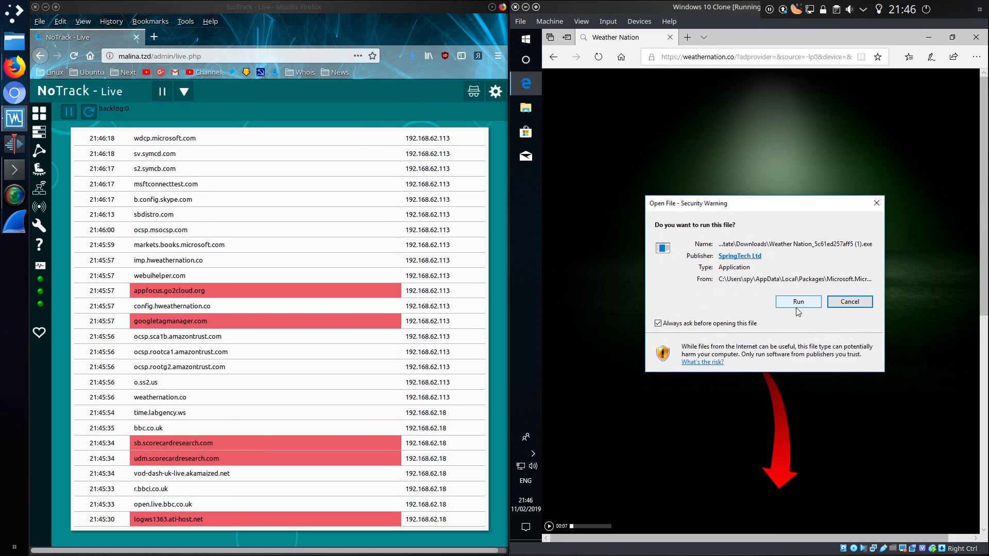
{"action": "left_click", "coordinate": [797, 302]}
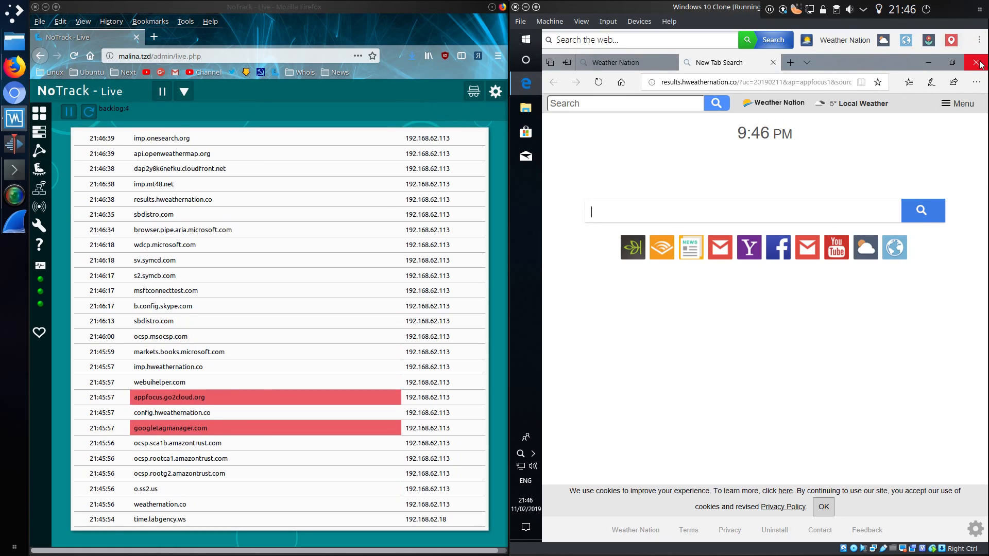
Close all Edge tabs, then search 'quidsup' from the Weather Nation toolbar box.
{"action": "left_click", "coordinate": [979, 63]}
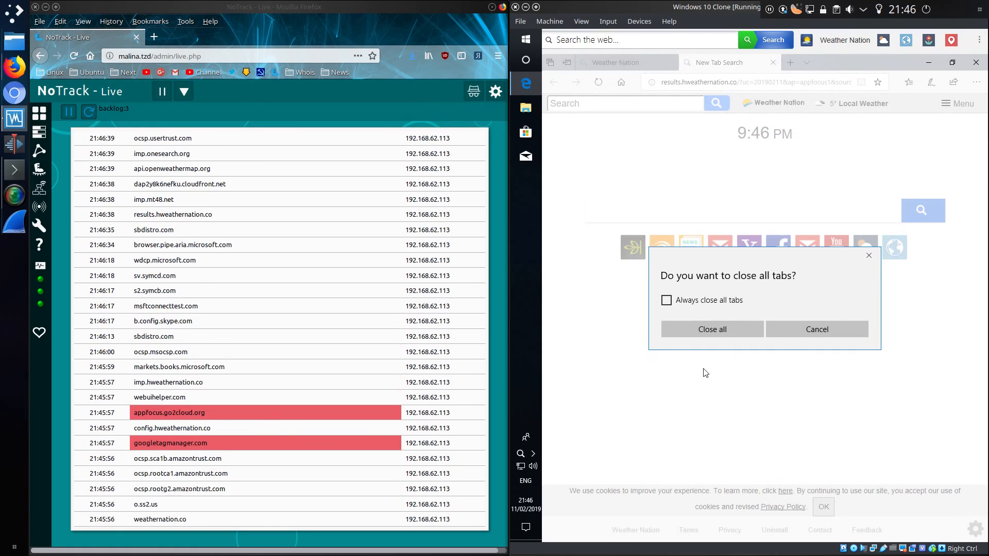
{"action": "left_click", "coordinate": [712, 329]}
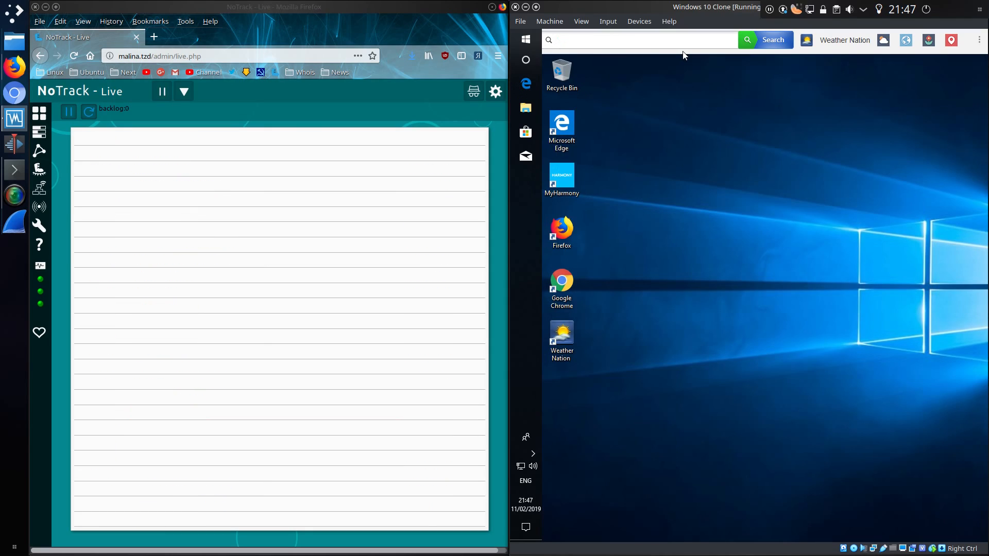
{"action": "type", "text": "quidsup"}
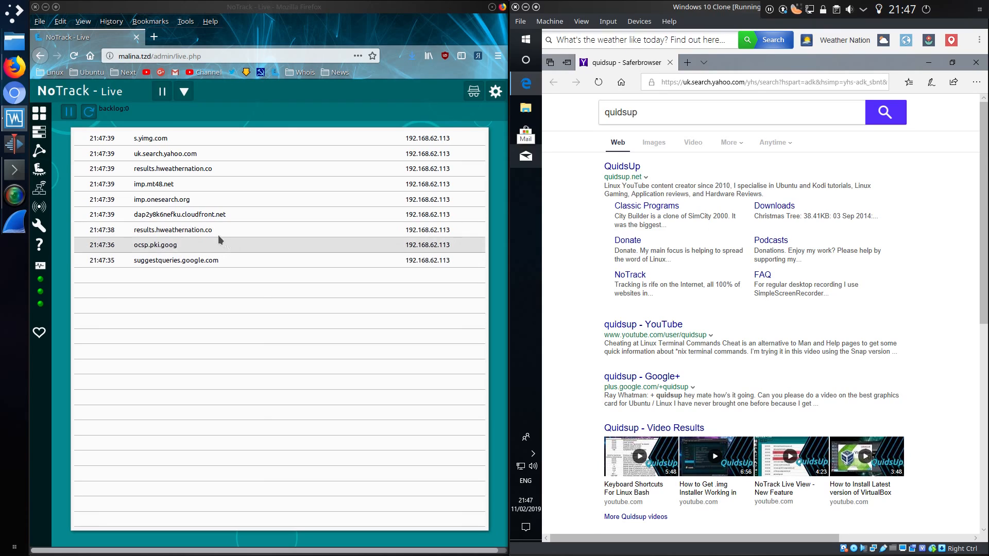
{"action": "double_click", "coordinate": [172, 230]}
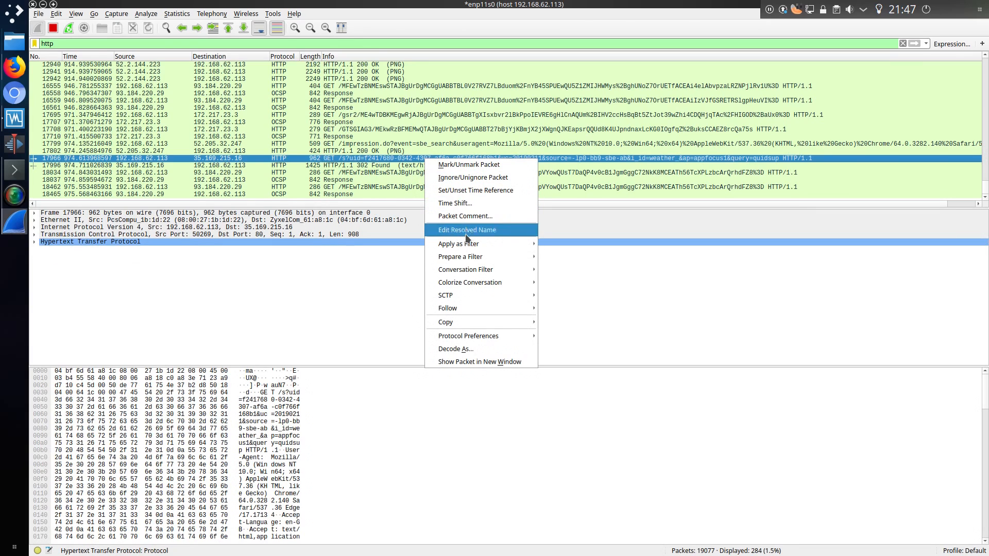
{"action": "mouse_move", "coordinate": [448, 308]}
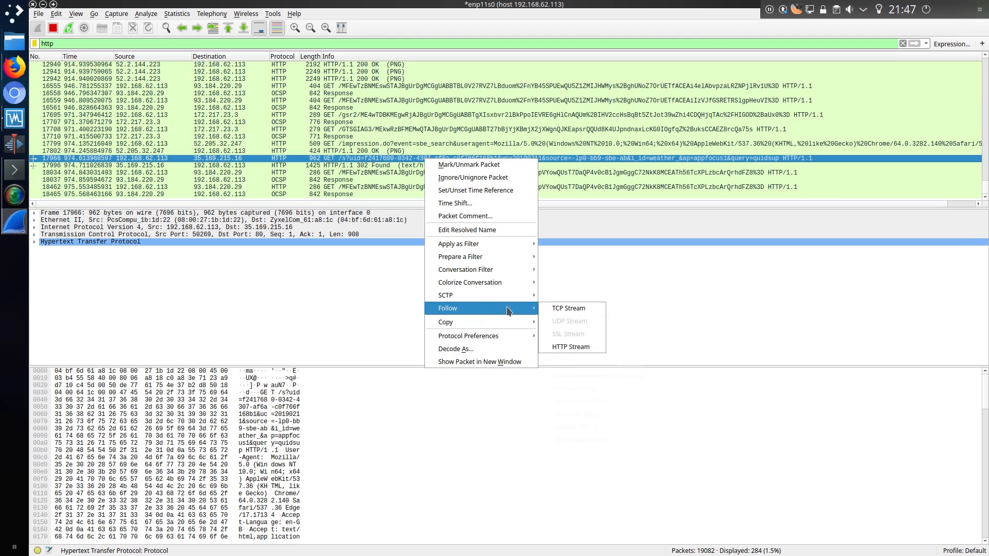
Follow the quidsup GET packet's TCP stream showing the hweathernation.co 302 redirect to Yahoo, then close it.
{"action": "left_click", "coordinate": [567, 308]}
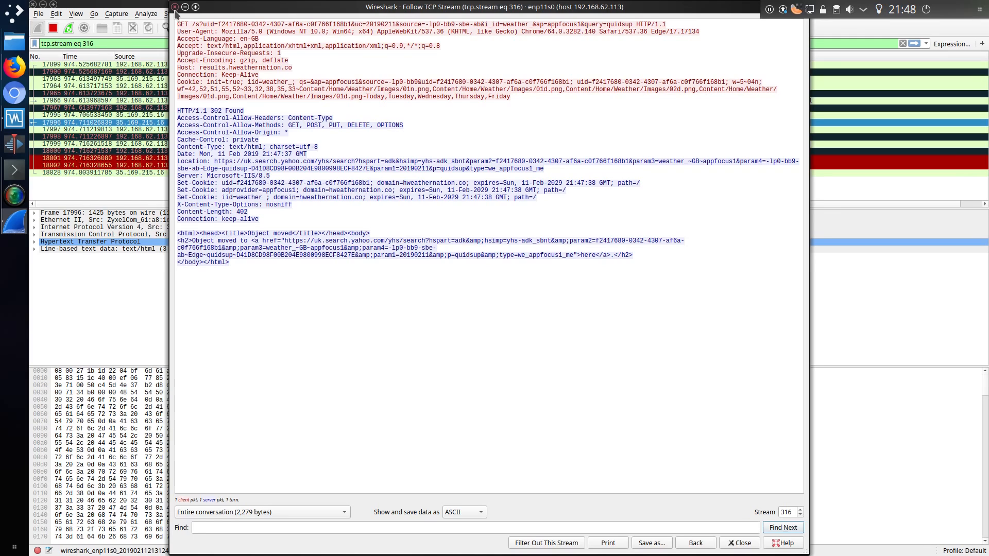
{"action": "left_click", "coordinate": [739, 543]}
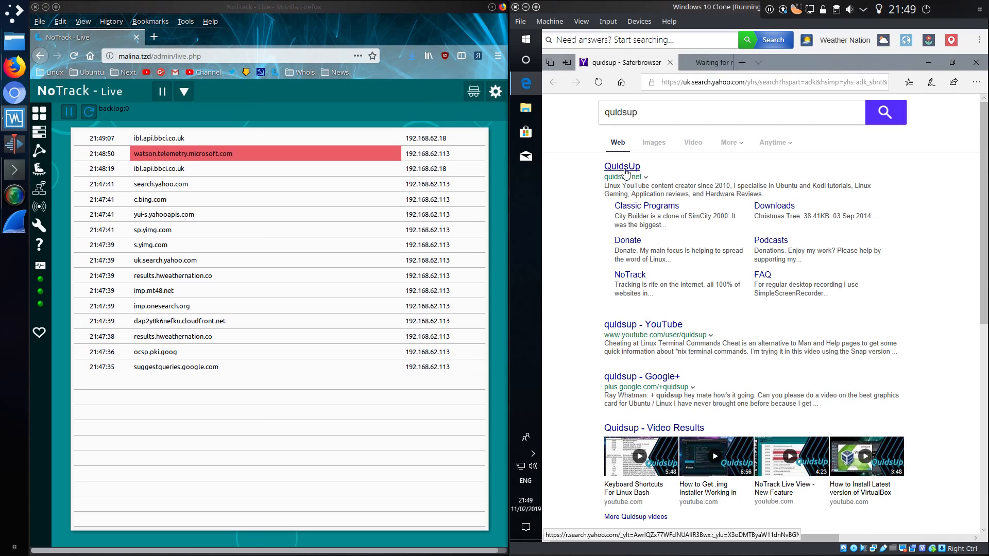
Open quidsup.net from the Yahoo results, then hit the Weather Nation toolbar button.
{"action": "left_click", "coordinate": [622, 166]}
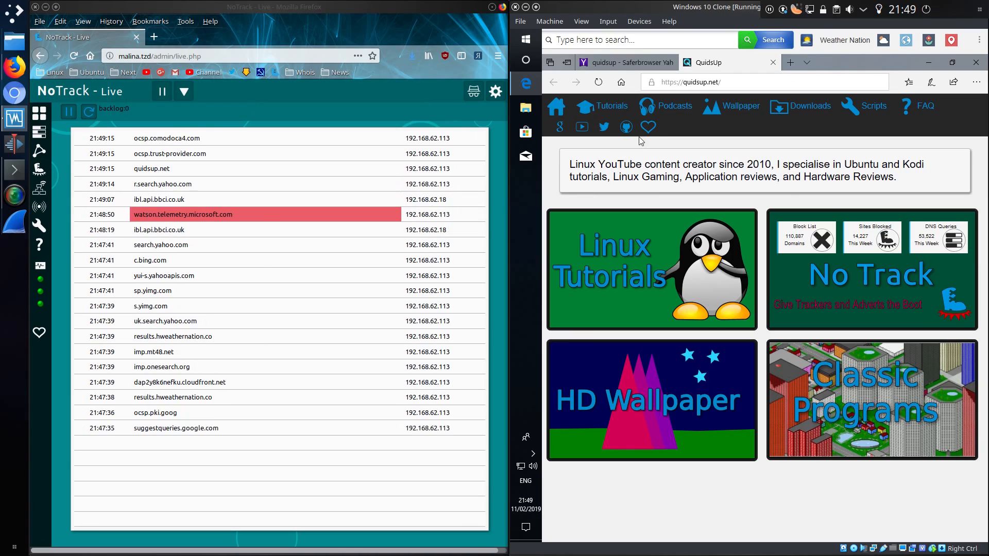
{"action": "mouse_move", "coordinate": [872, 57]}
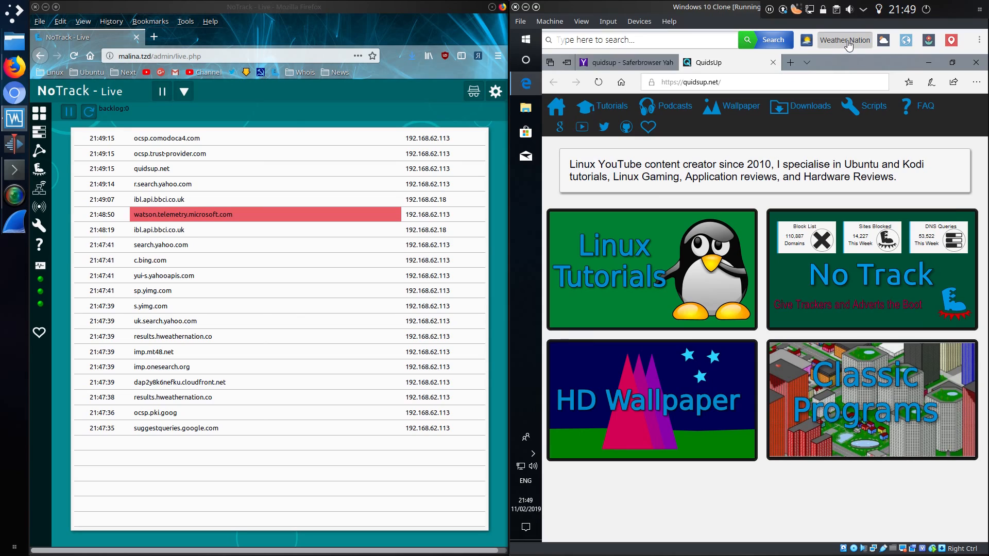
{"action": "left_click", "coordinate": [843, 40]}
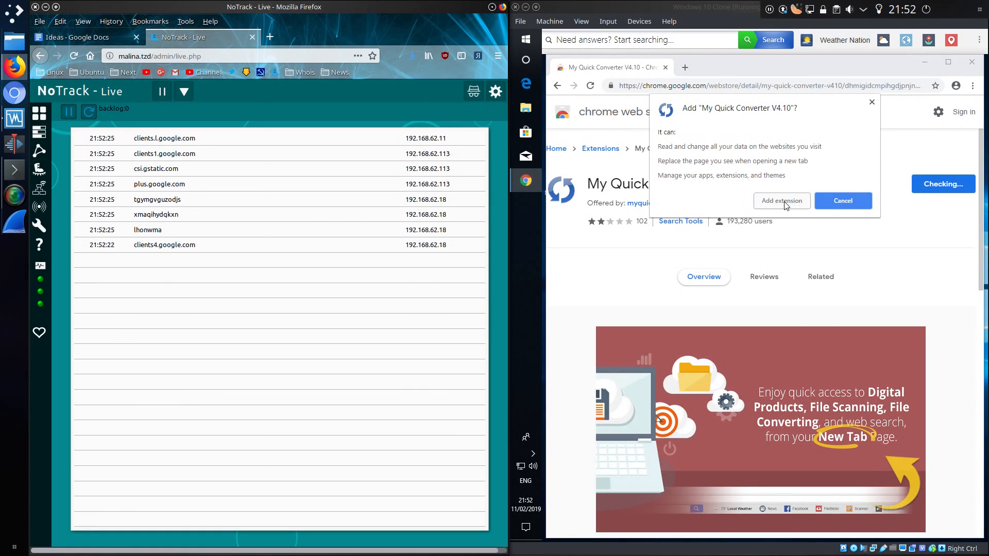
Install My Quick Converter, then search 'quidsup' from its hijacked new tab page.
{"action": "left_click", "coordinate": [781, 200]}
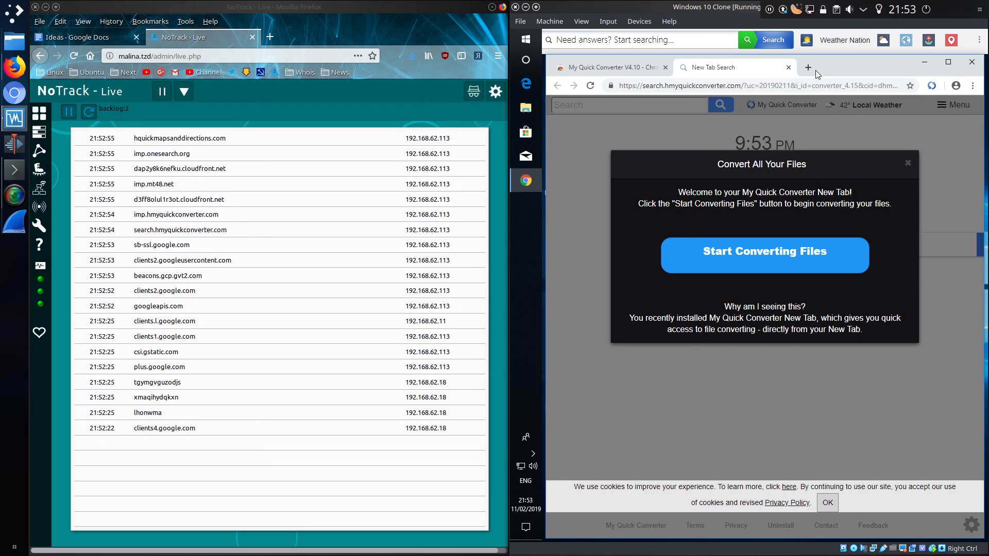
{"action": "left_click", "coordinate": [878, 68]}
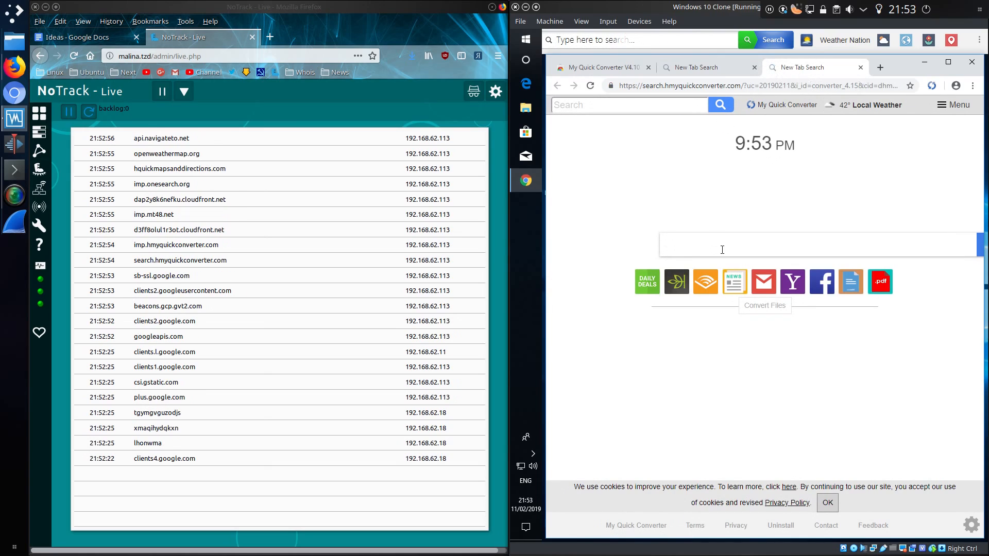
{"action": "type", "text": "quidsup.net"}
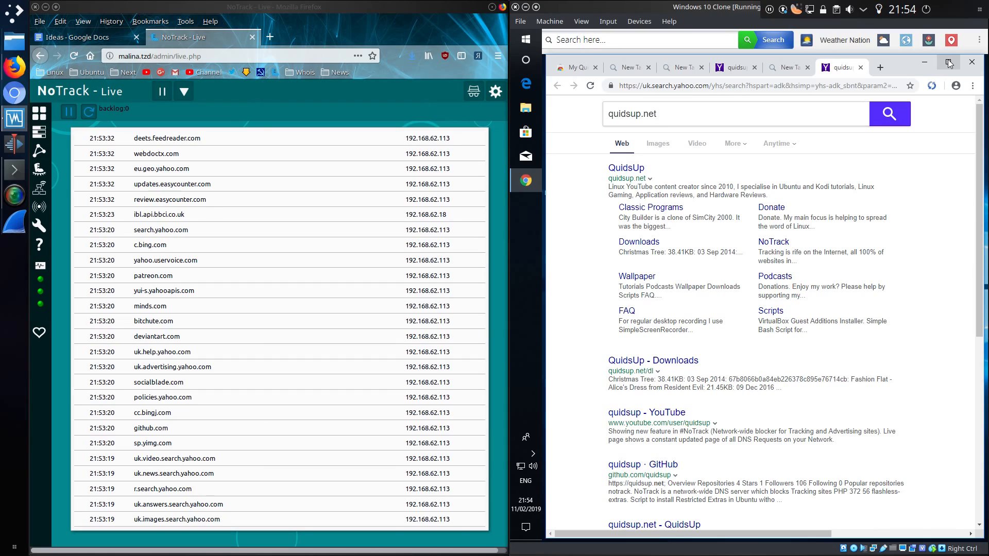
{"action": "left_click", "coordinate": [625, 168]}
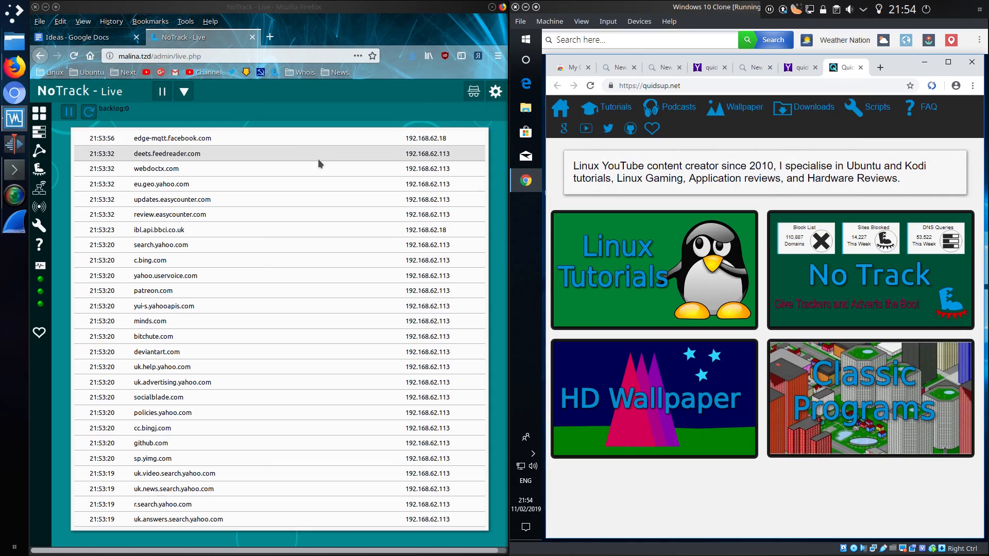
{"action": "mouse_move", "coordinate": [303, 194]}
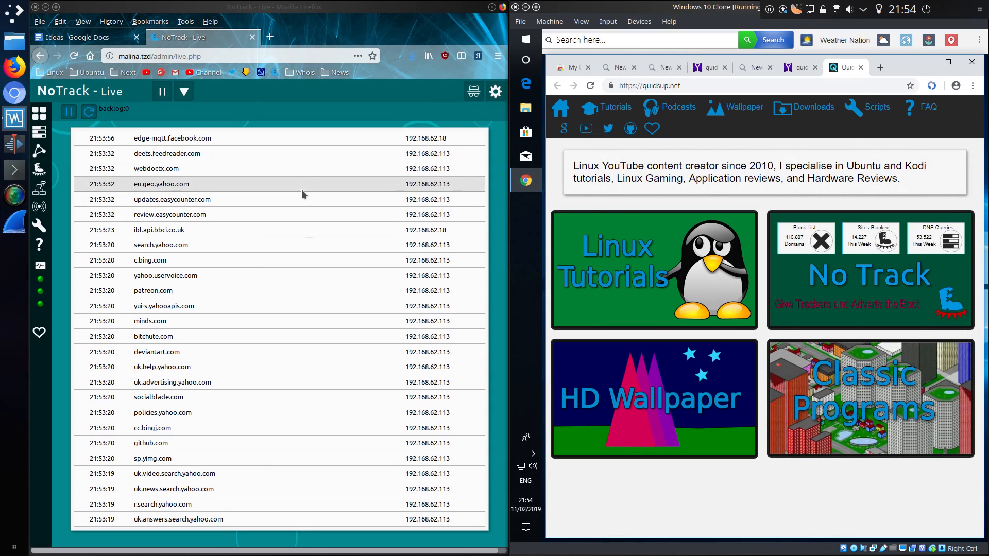
Reach quidsup.net's Tutorials page from the Yahoo results, then close Chrome.
{"action": "left_click", "coordinate": [617, 106]}
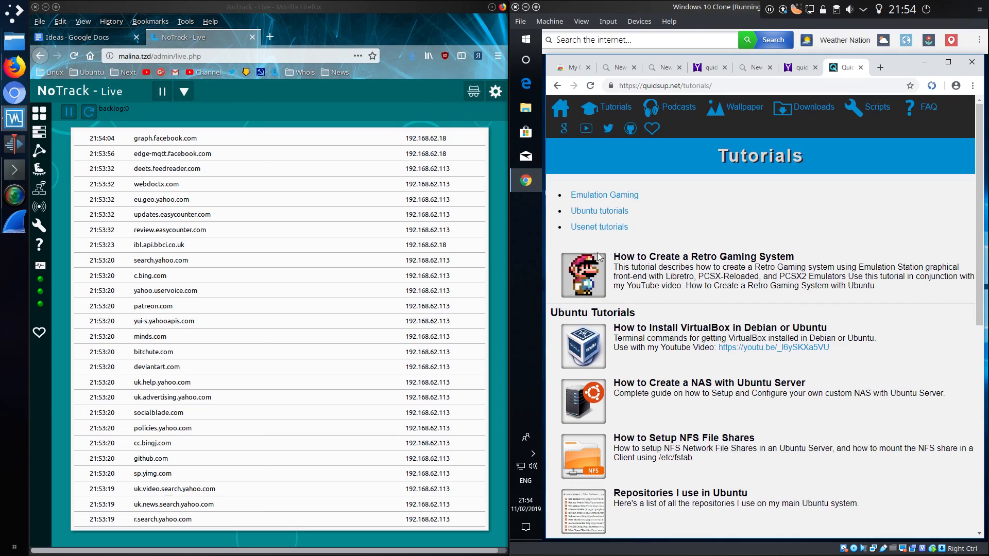
{"action": "mouse_move", "coordinate": [653, 246]}
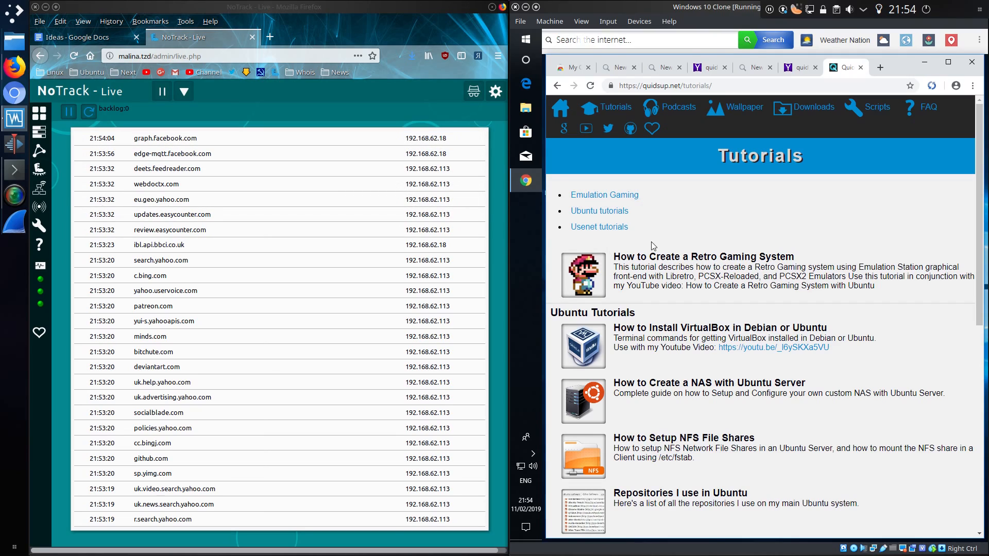
{"action": "mouse_move", "coordinate": [674, 267]}
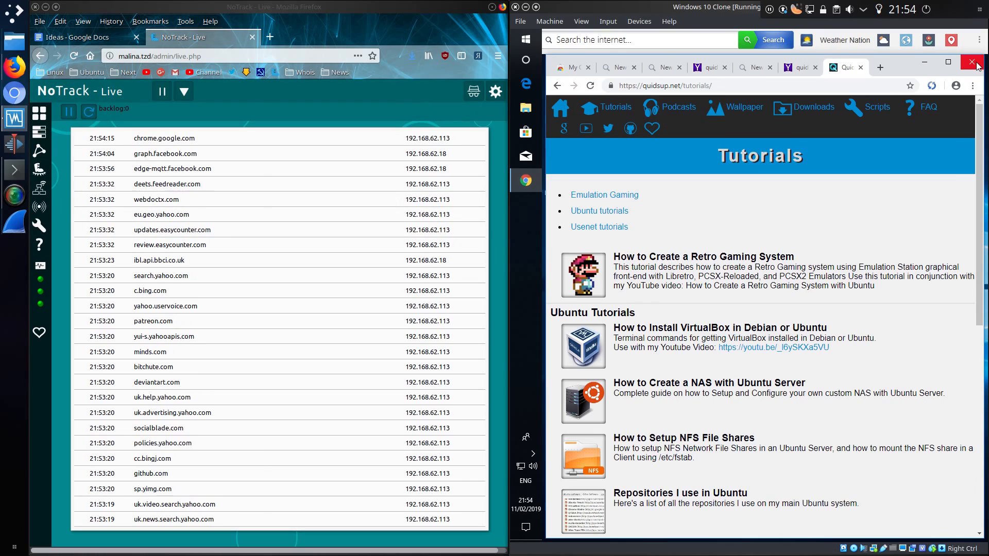
{"action": "left_click", "coordinate": [972, 63]}
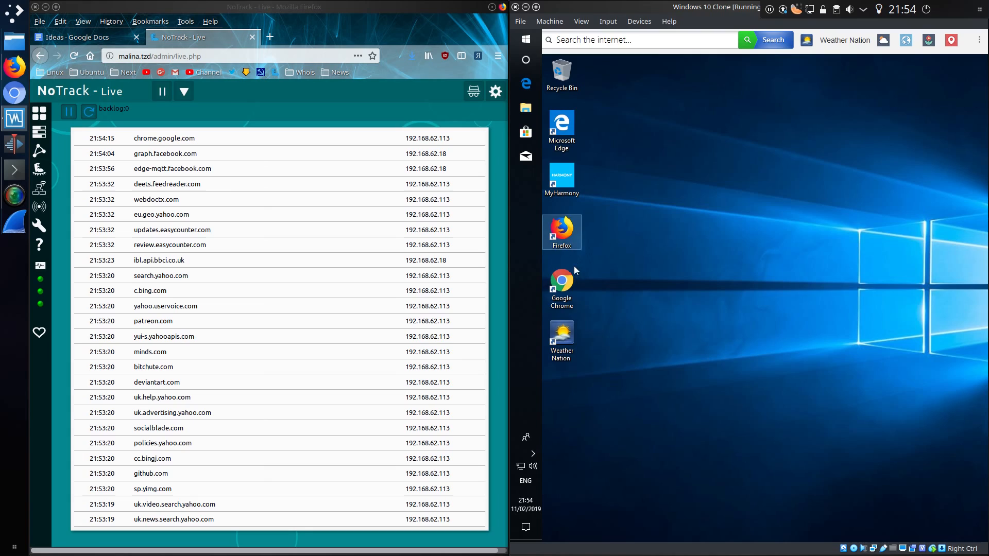
Relaunch Chrome and open the new tab's Local Weather and News shortcuts in their own tabs.
{"action": "double_click", "coordinate": [560, 285]}
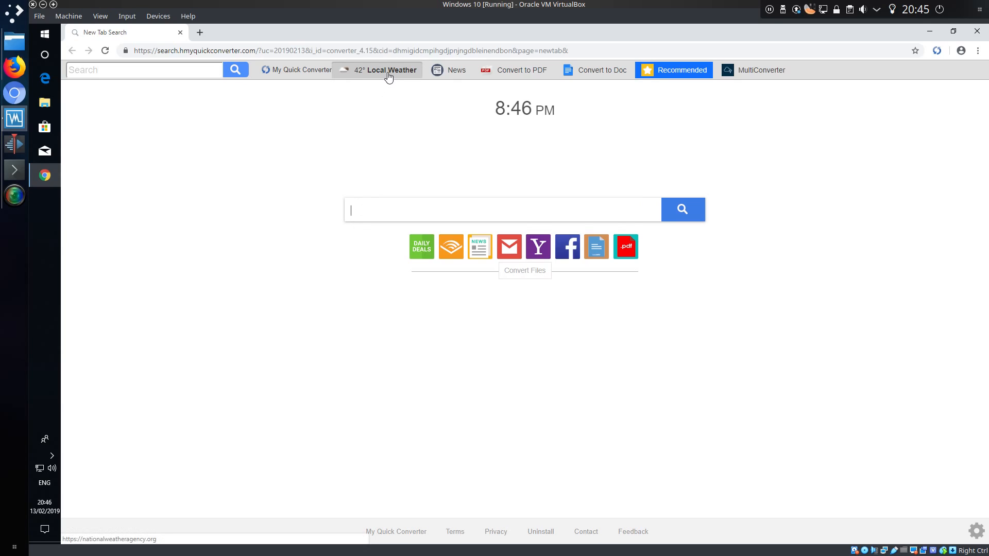
{"action": "left_click", "coordinate": [388, 70]}
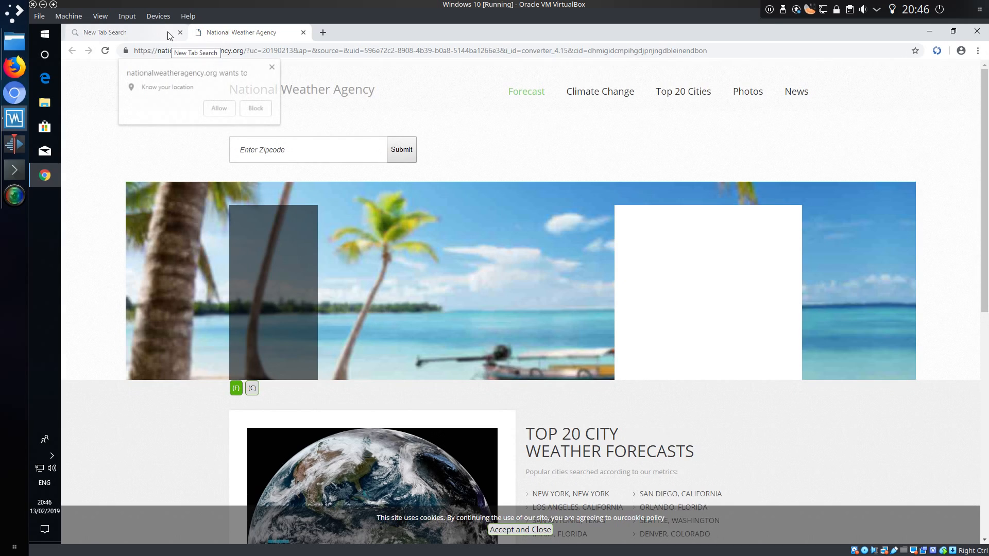
{"action": "left_click", "coordinate": [113, 32]}
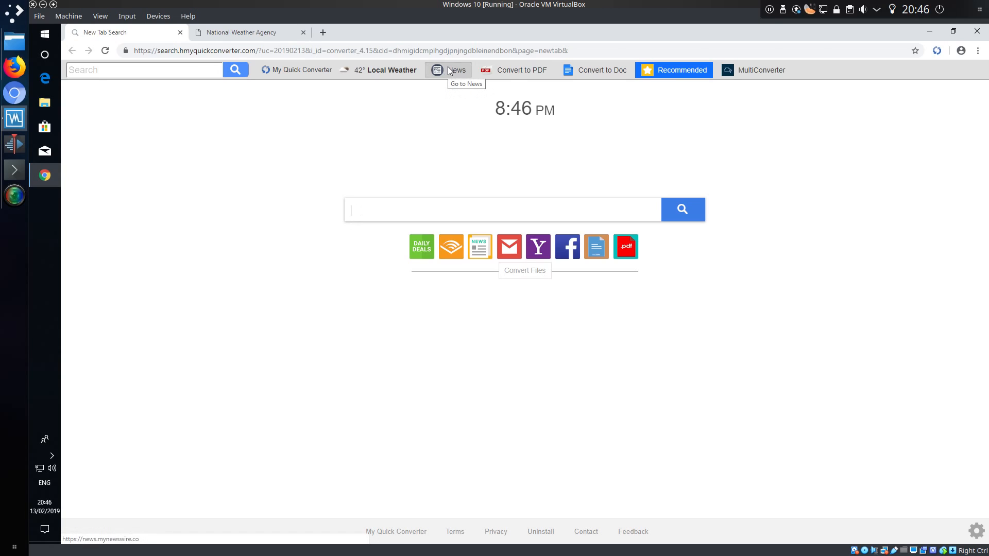
{"action": "left_click", "coordinate": [456, 69]}
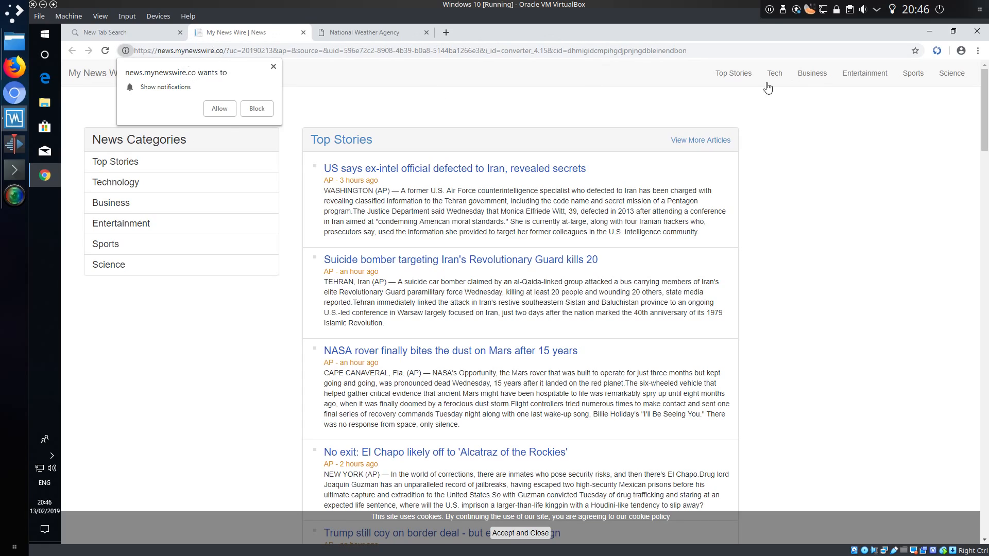
{"action": "mouse_move", "coordinate": [839, 111]}
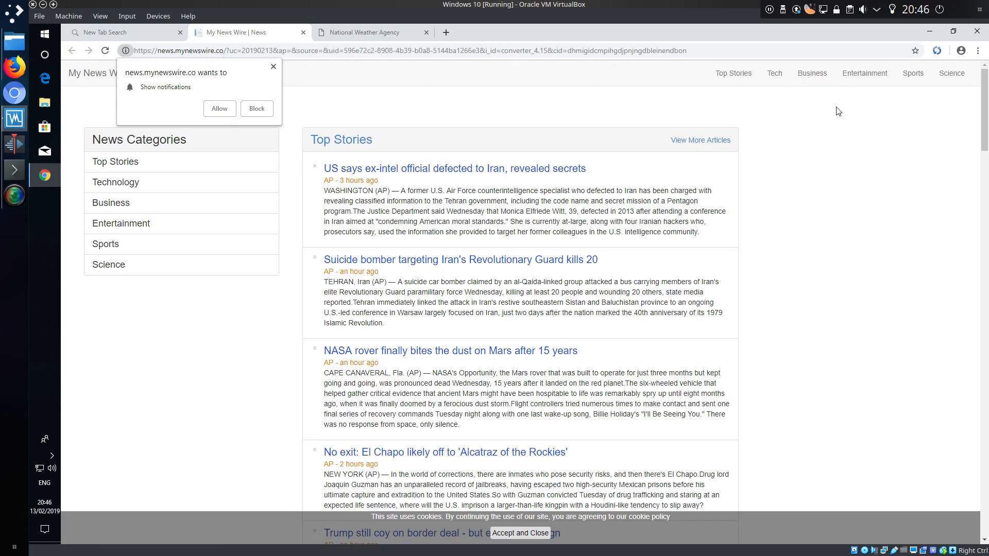
{"action": "left_click", "coordinate": [119, 32]}
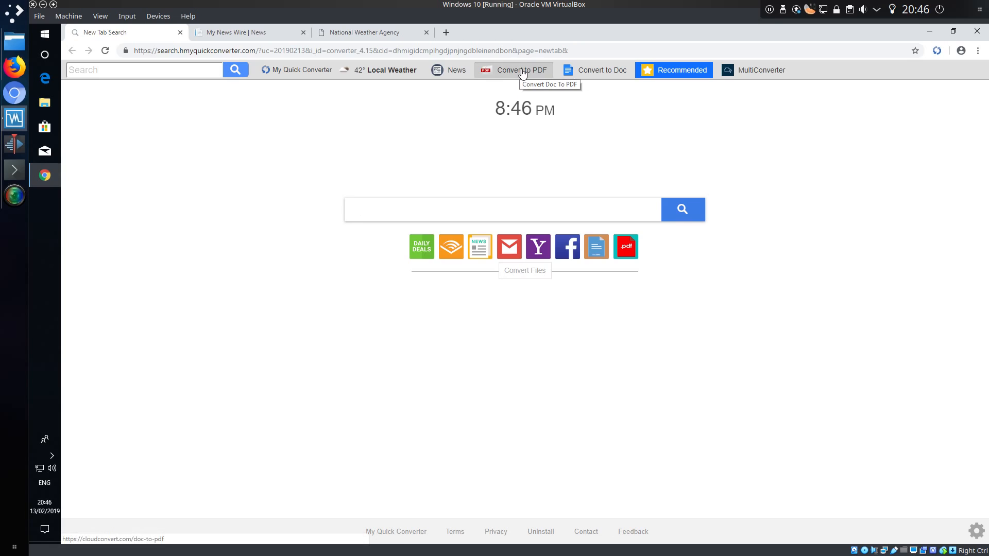
Open the Convert to PDF shortcut (CloudConvert) and the Recommended add-on offer.
{"action": "left_click", "coordinate": [521, 70]}
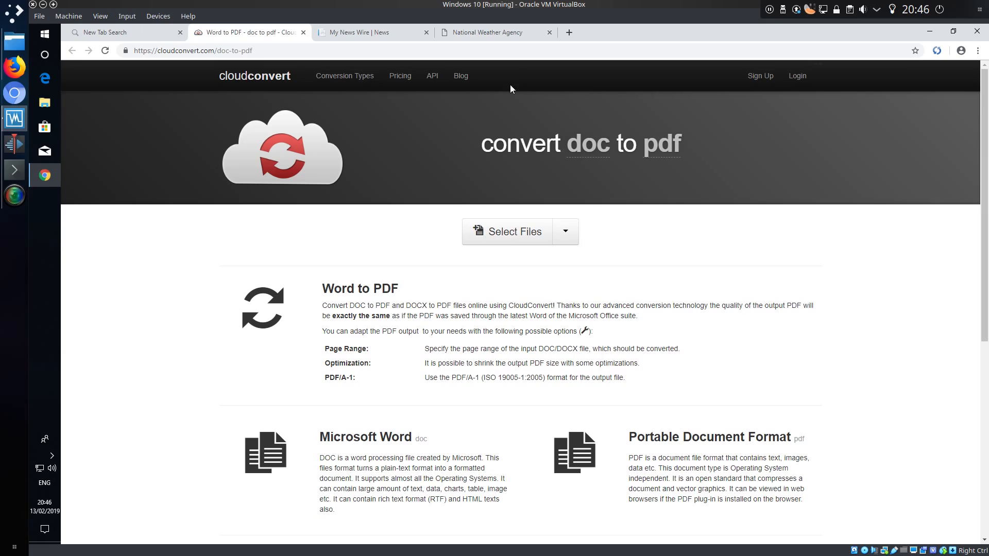
{"action": "left_click", "coordinate": [120, 32]}
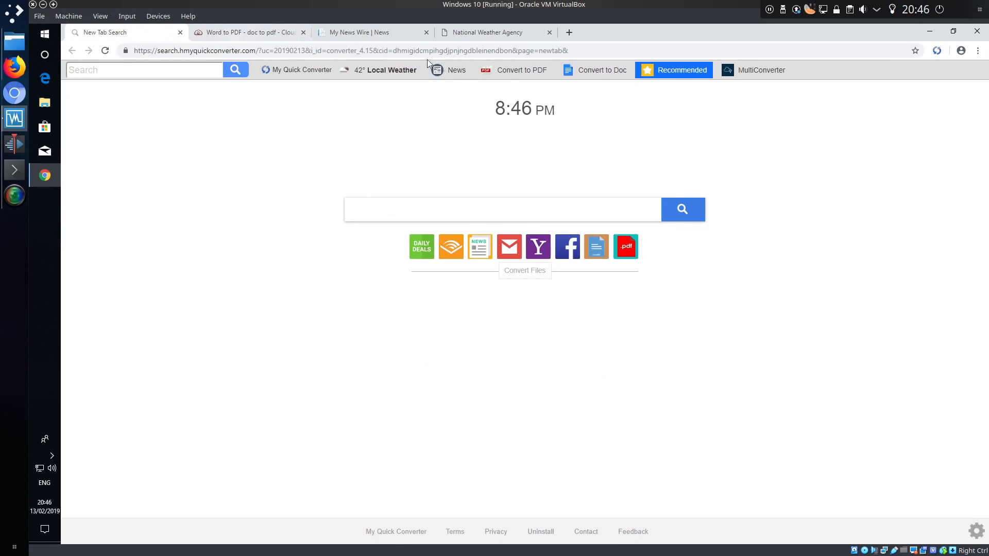
{"action": "mouse_move", "coordinate": [676, 70]}
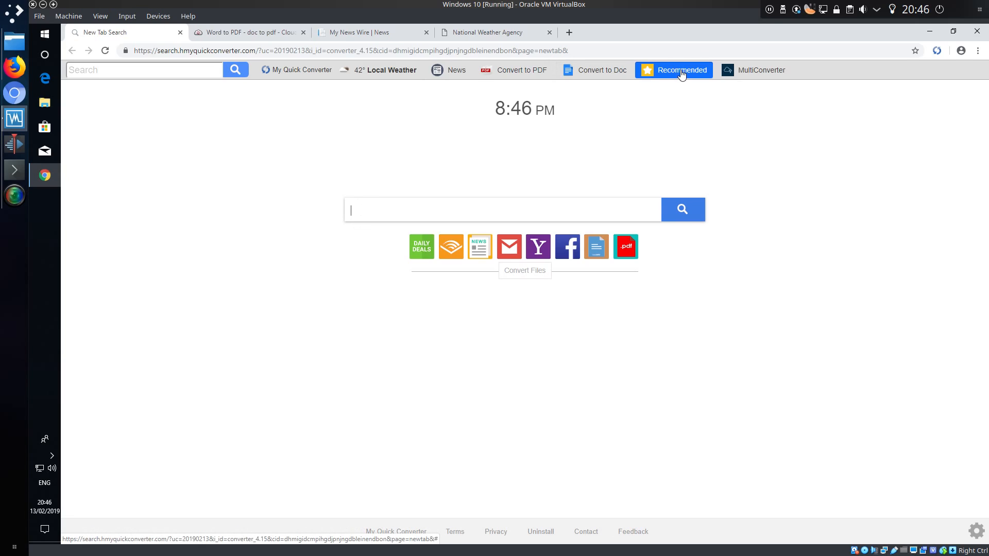
{"action": "left_click", "coordinate": [673, 70]}
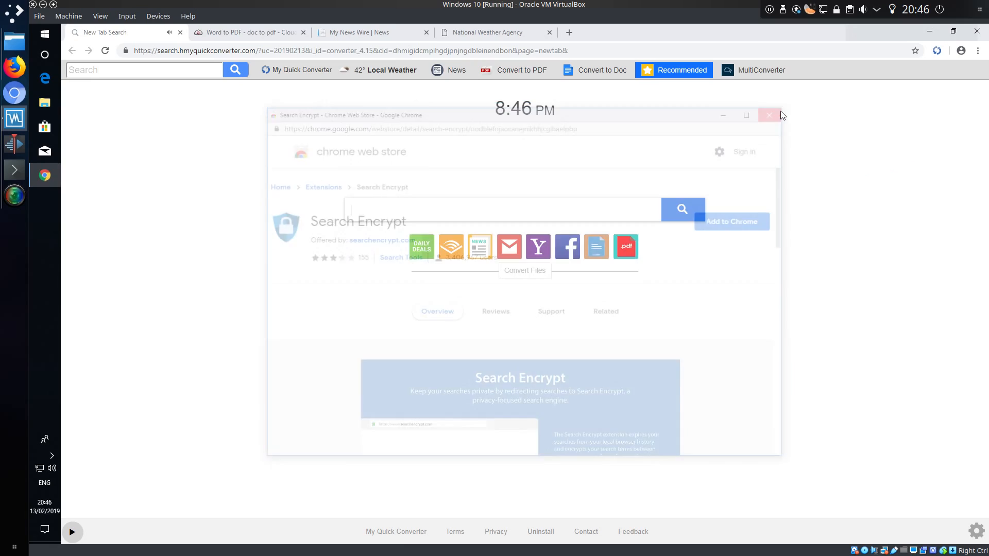
Dismiss the Search Encrypt store window and open the MultiConverter (Online-Convert) site.
{"action": "left_click", "coordinate": [769, 114]}
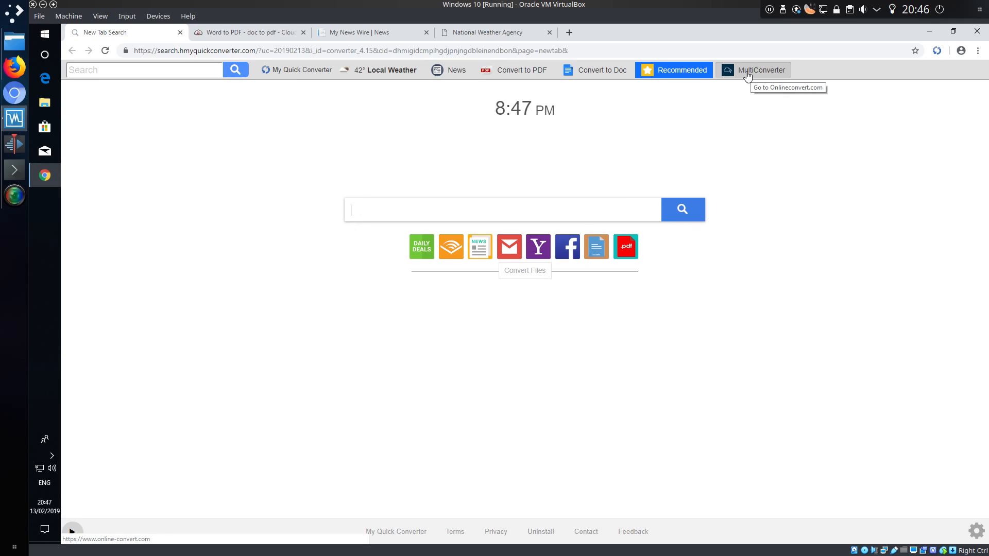
{"action": "left_click", "coordinate": [761, 70]}
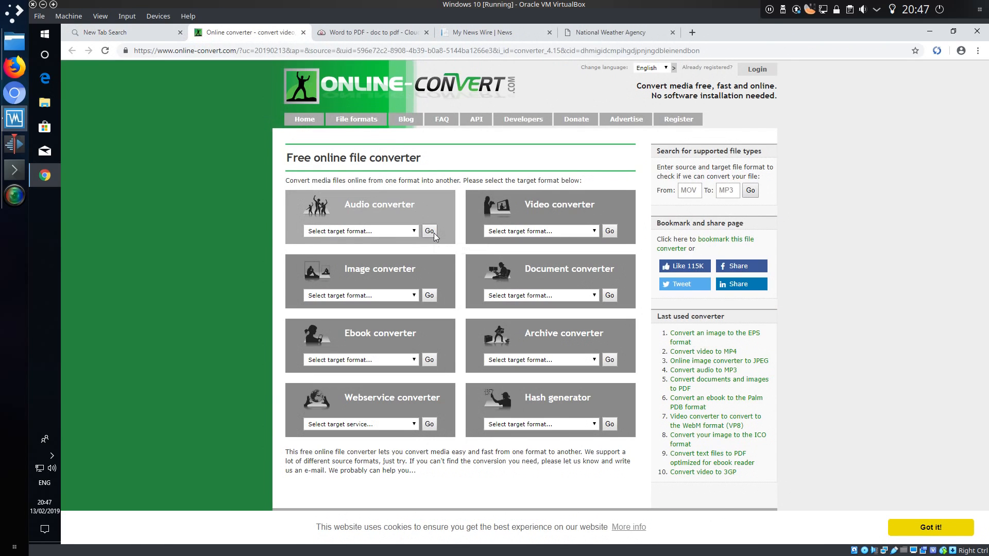
{"action": "mouse_move", "coordinate": [430, 231]}
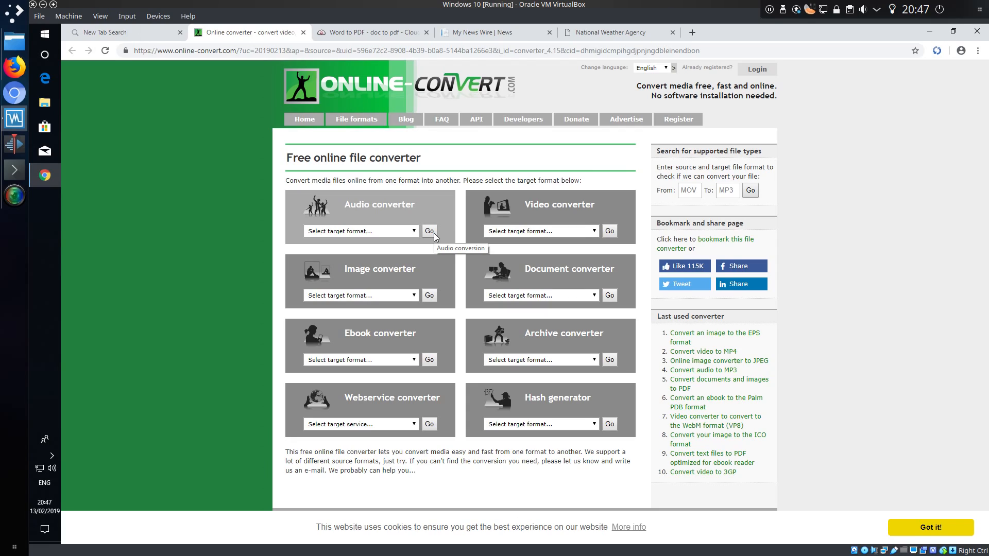
{"action": "mouse_move", "coordinate": [435, 191]}
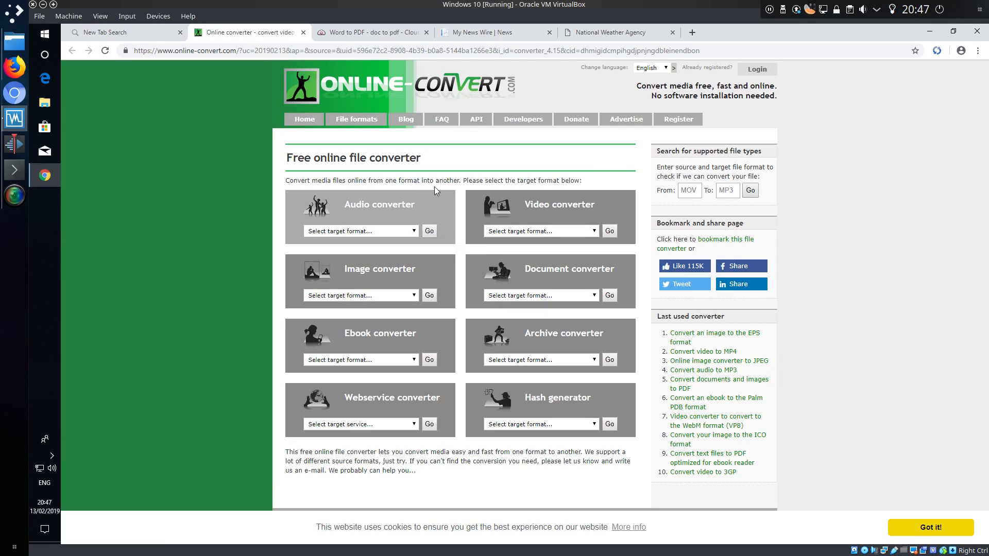
{"action": "left_click", "coordinate": [369, 32]}
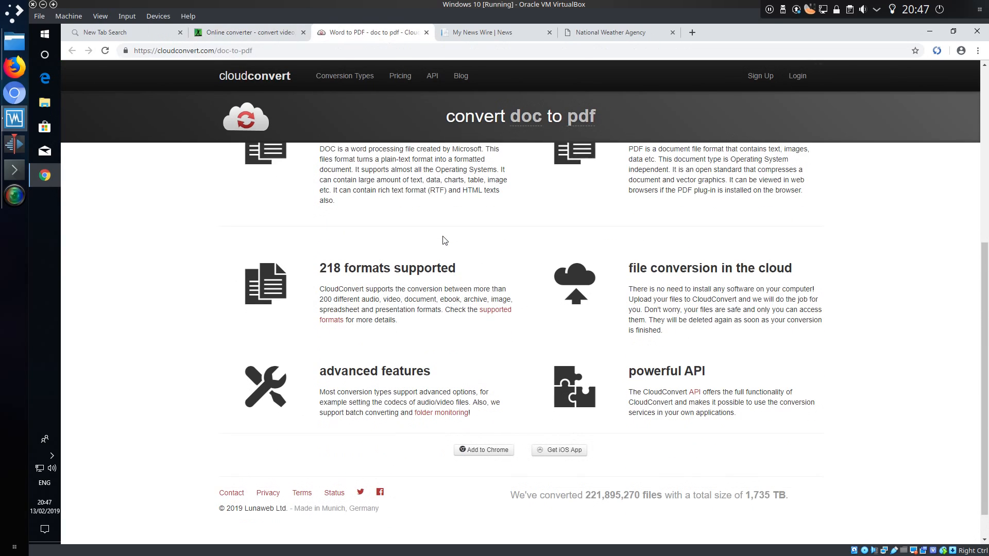
Bring up CloudConvert's privacy policy from the page footer and read through it.
{"action": "scroll", "scroll_direction": "down", "scroll_amount": 3}
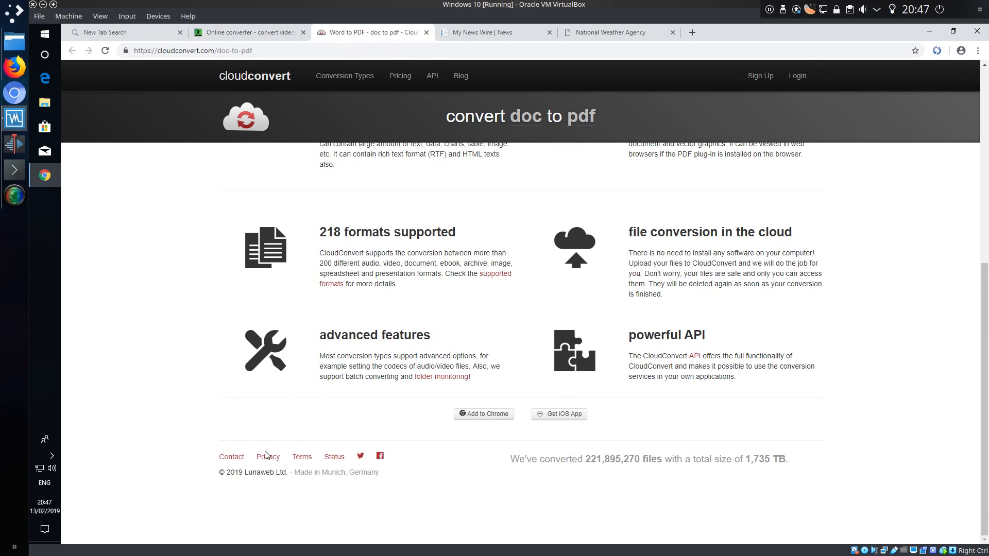
{"action": "left_click", "coordinate": [267, 457]}
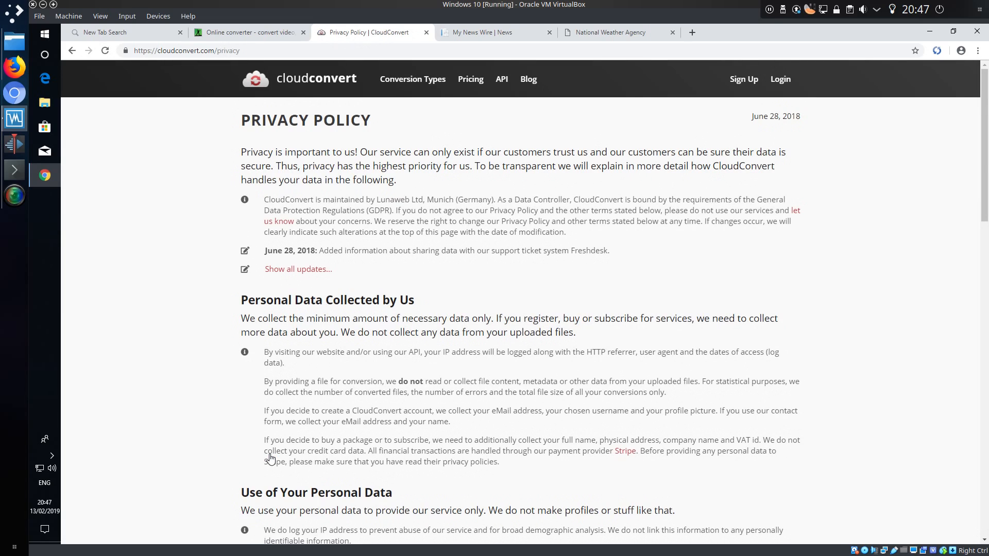
{"action": "mouse_move", "coordinate": [442, 284]}
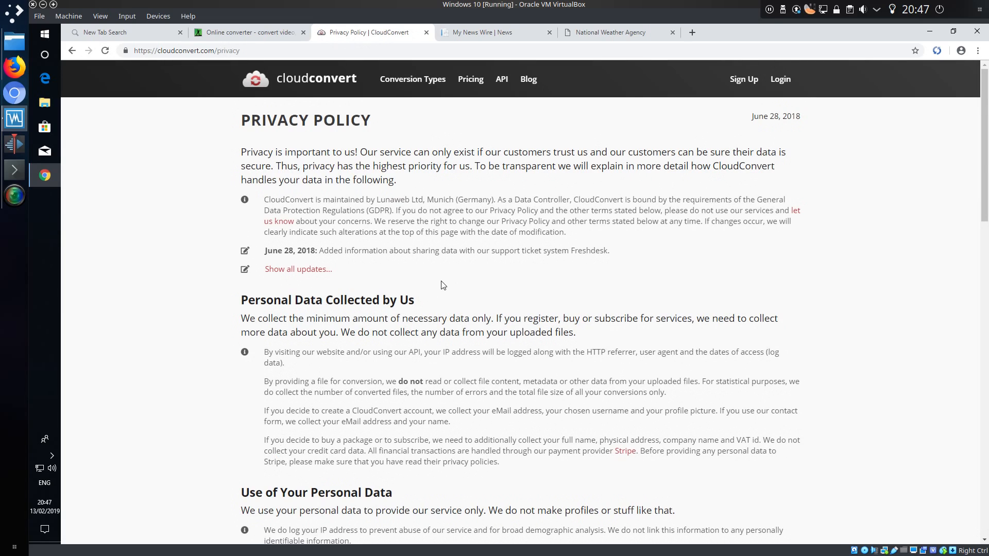
{"action": "scroll", "scroll_direction": "down", "scroll_amount": 3}
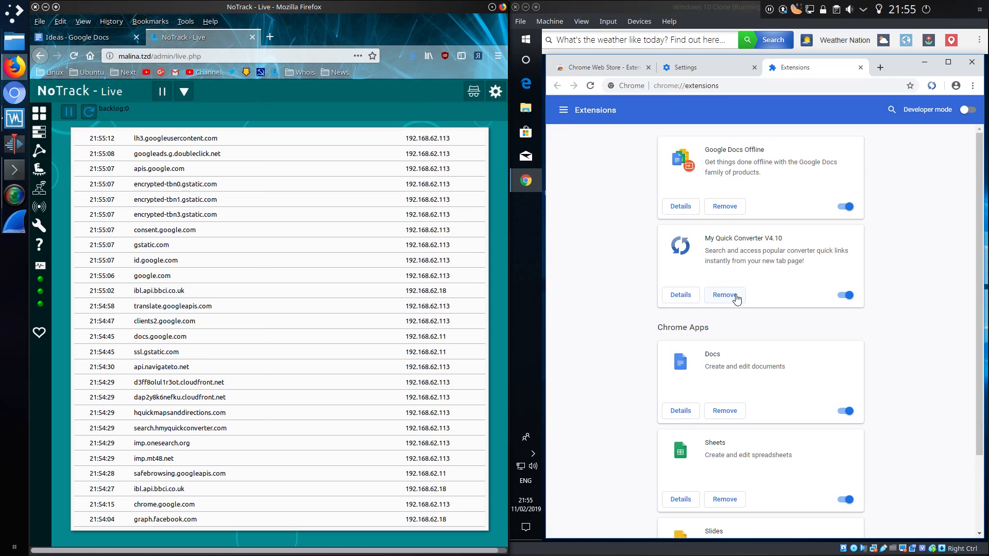
Remove My Quick Converter V4.10 from chrome://extensions, skip the abuse report, and close Chrome.
{"action": "left_click", "coordinate": [725, 295]}
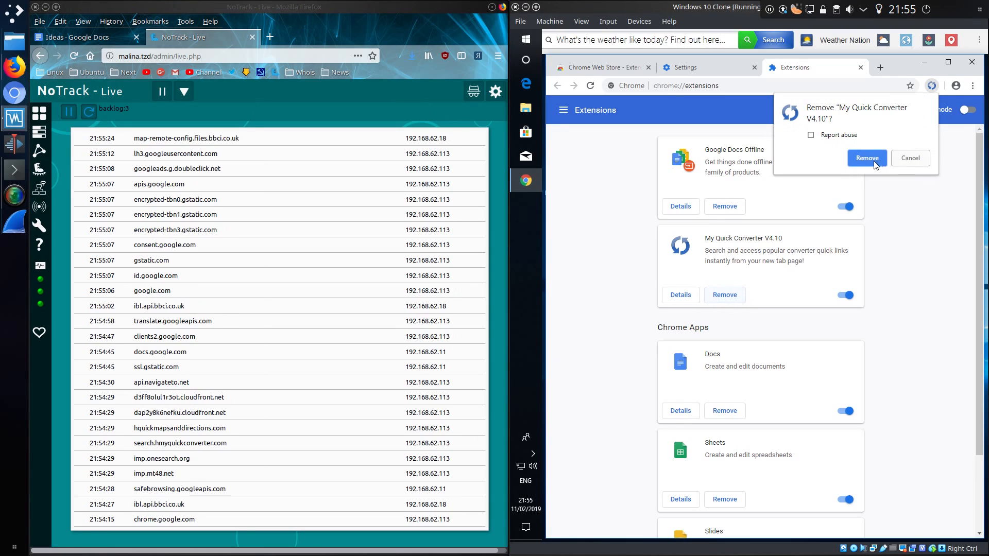
{"action": "left_click", "coordinate": [811, 135]}
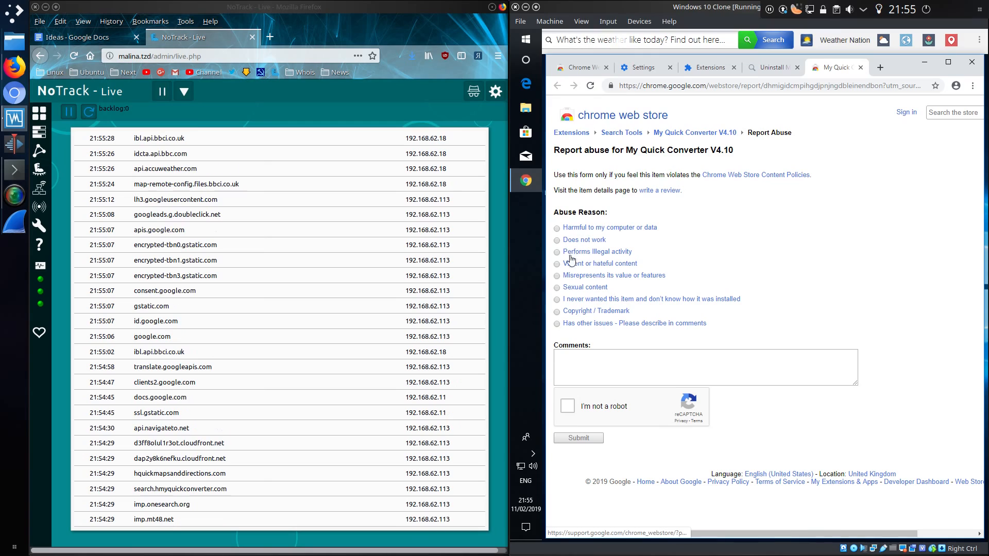
{"action": "left_click", "coordinate": [826, 68]}
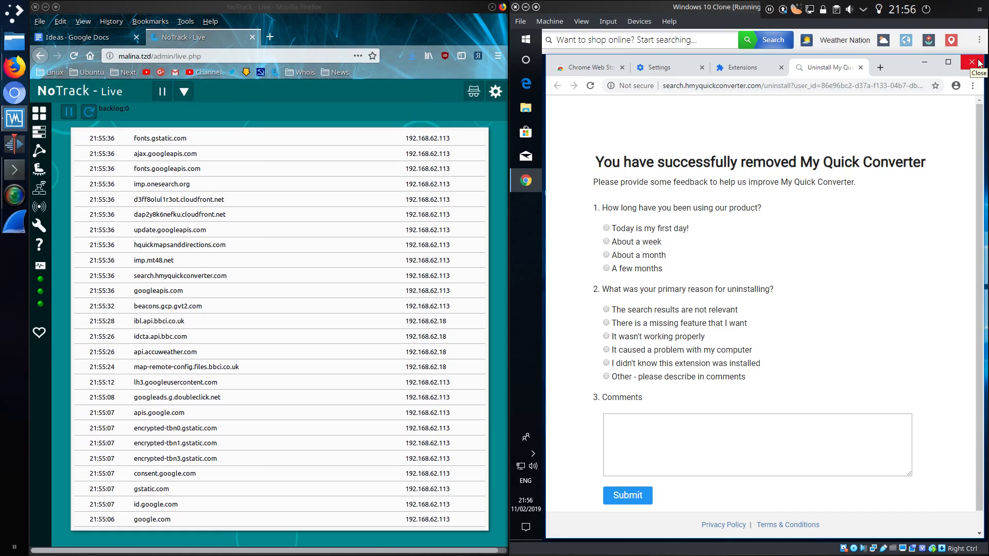
{"action": "left_click", "coordinate": [972, 62]}
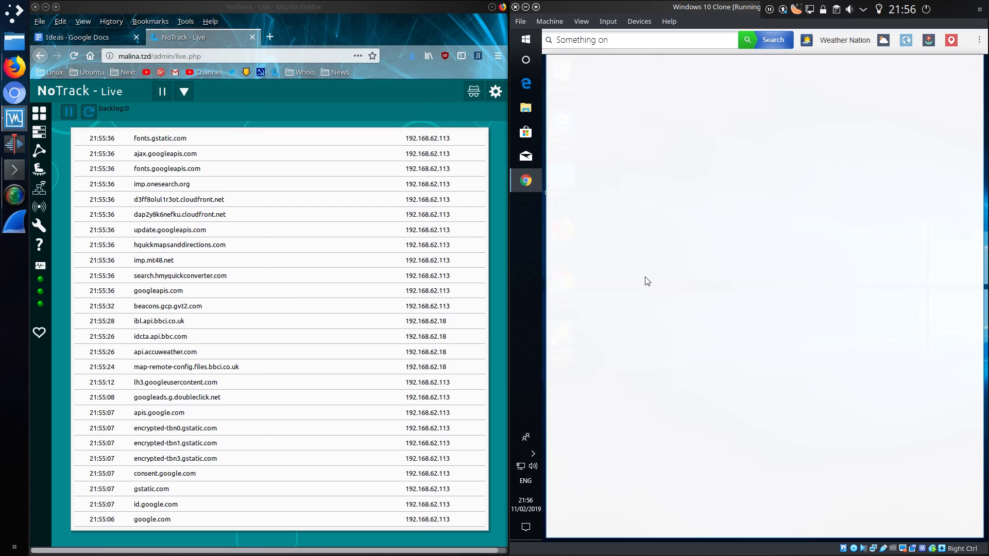
{"action": "left_click", "coordinate": [525, 181]}
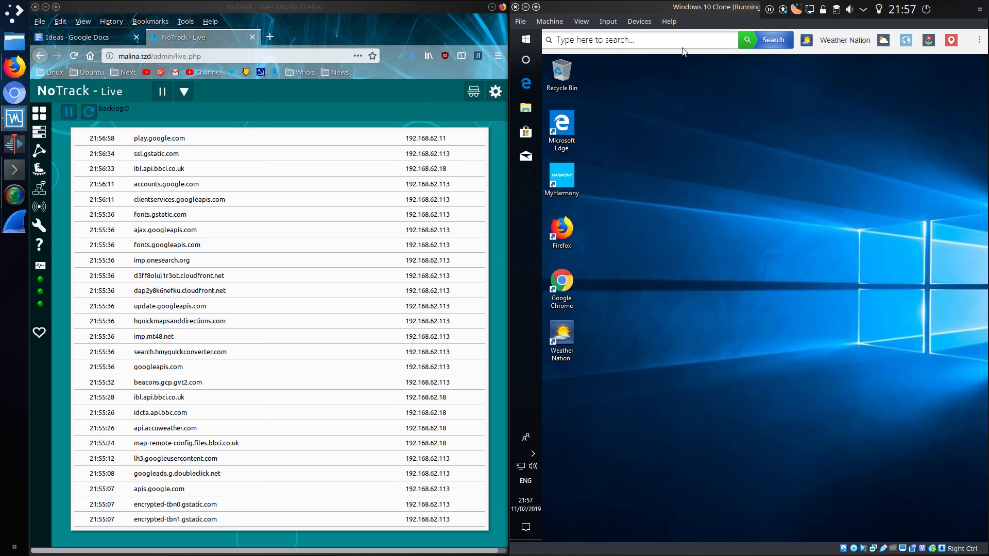
{"action": "mouse_move", "coordinate": [699, 256]}
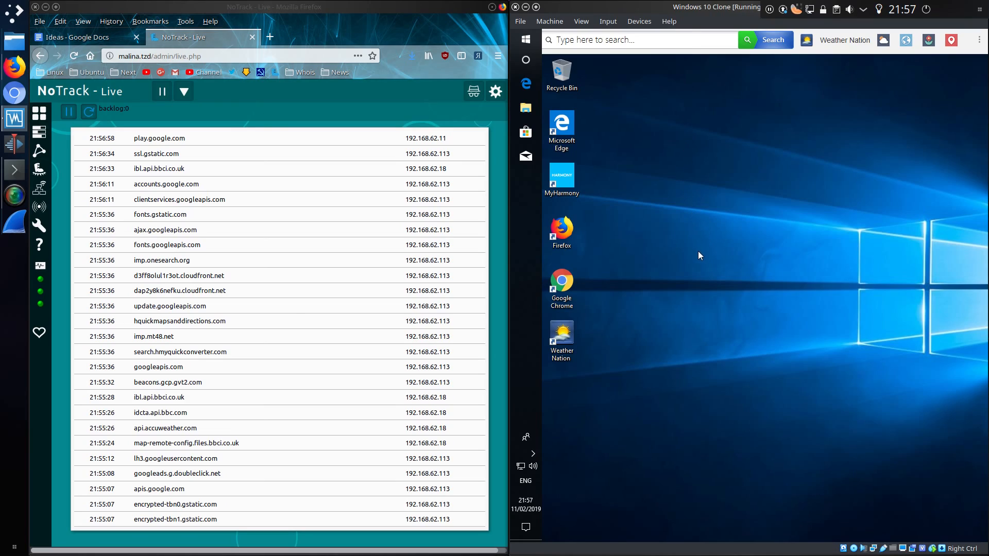
{"action": "mouse_move", "coordinate": [717, 307]}
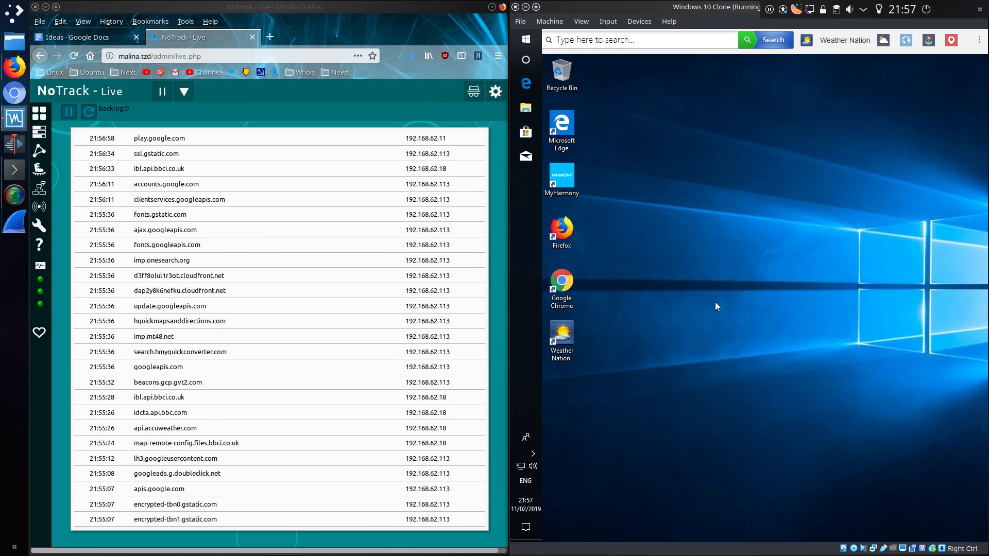